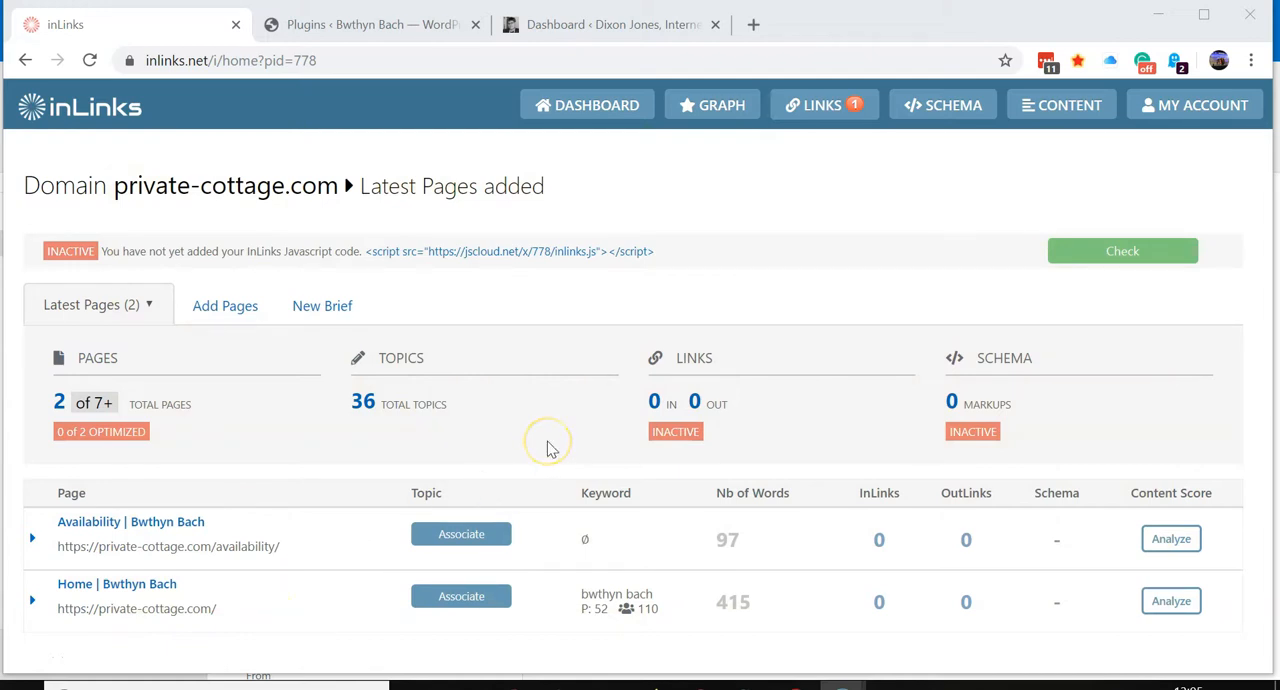
mouse_move(331, 280)
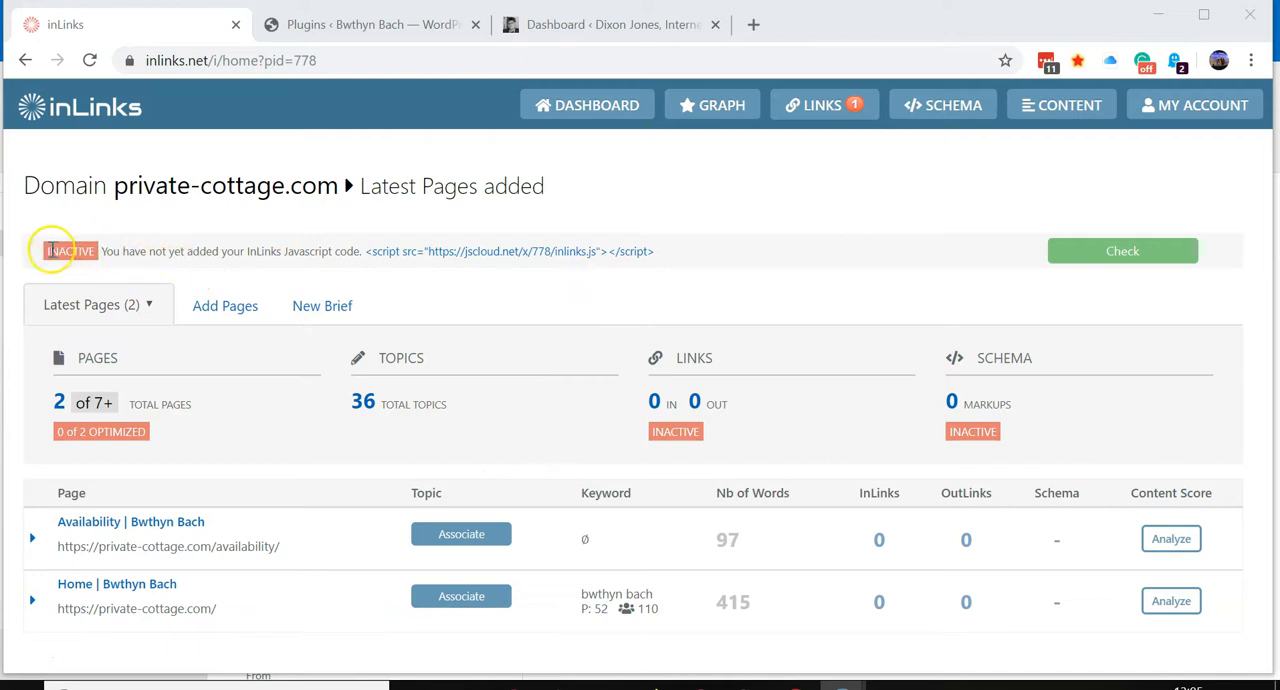
mouse_move(395, 275)
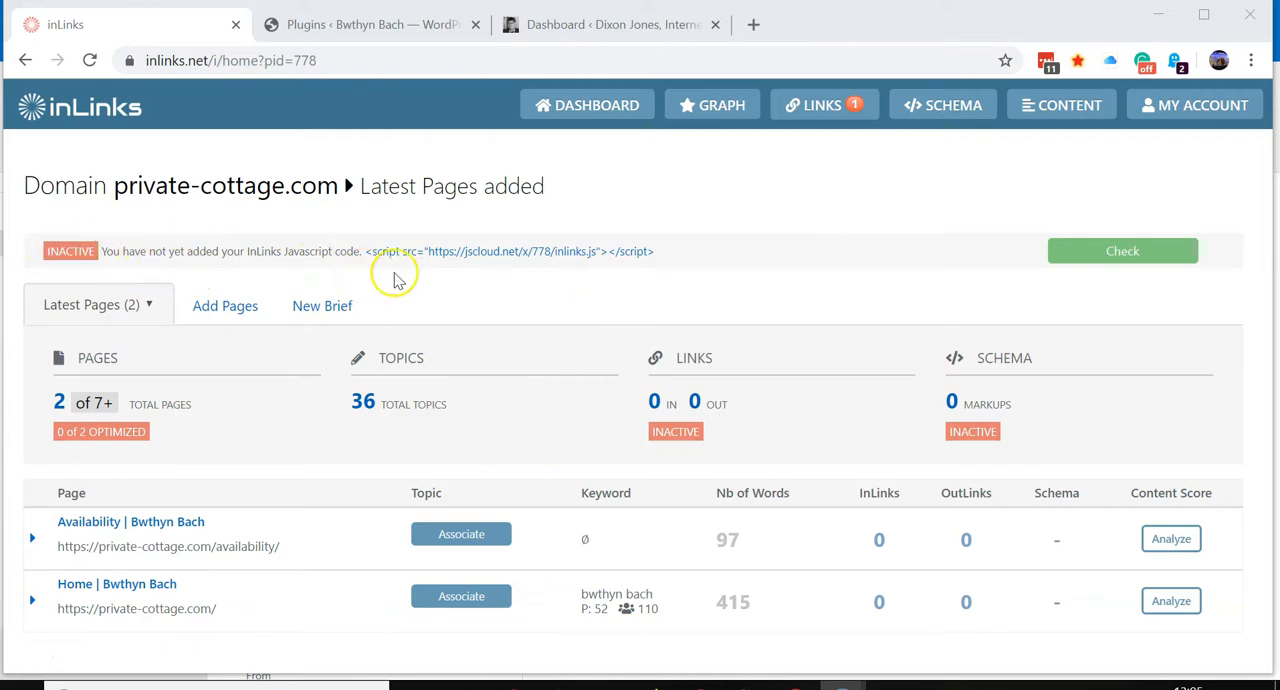
mouse_move(695, 295)
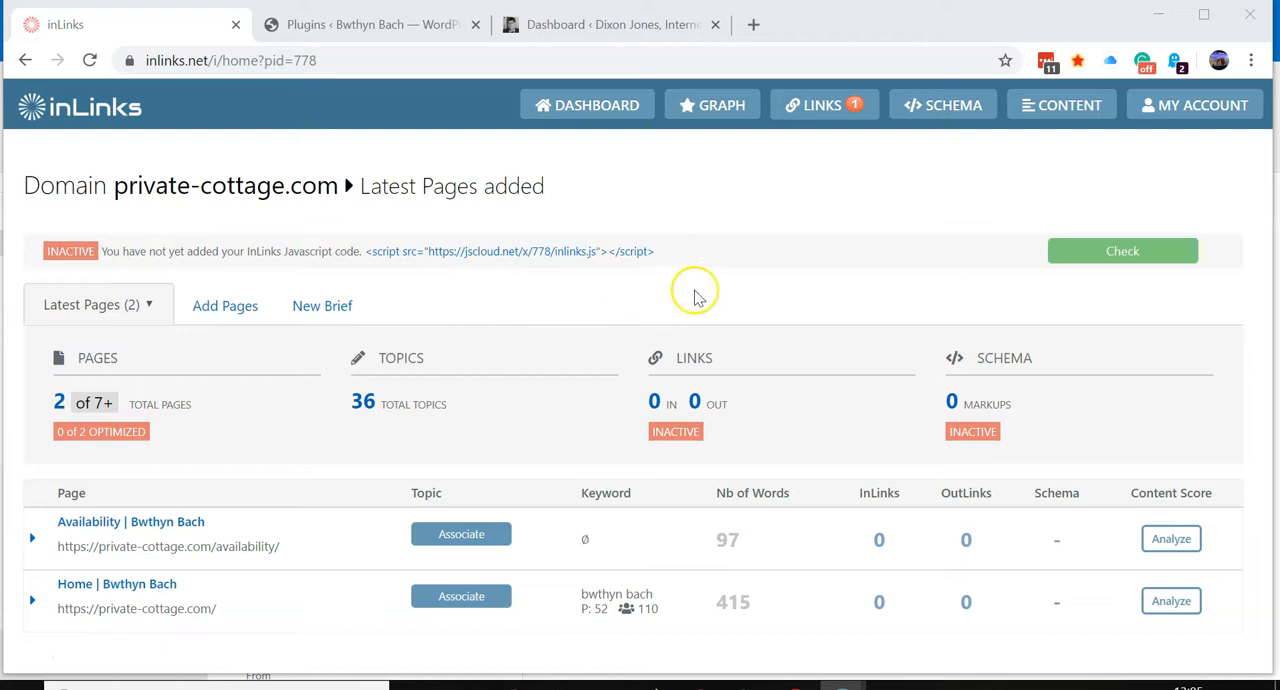
mouse_move(818, 233)
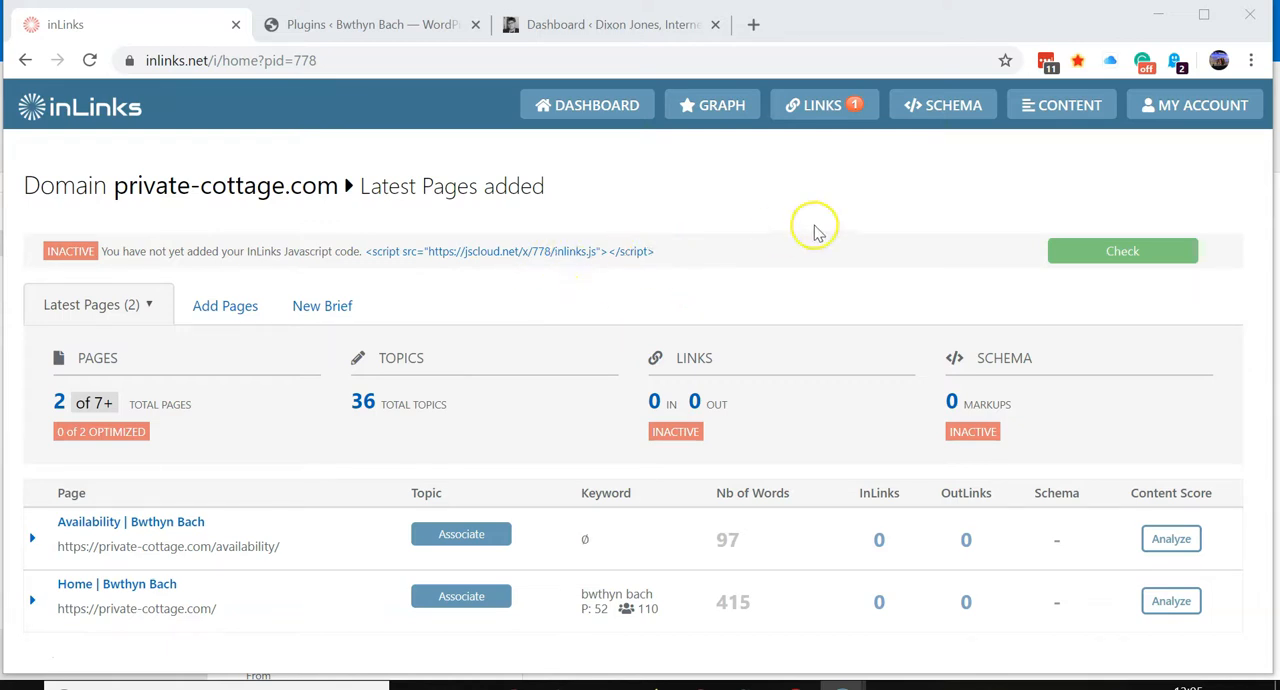
Open the private-cottage.com Internal Links page and copy the inlinks.js script tag
left_click(822, 104)
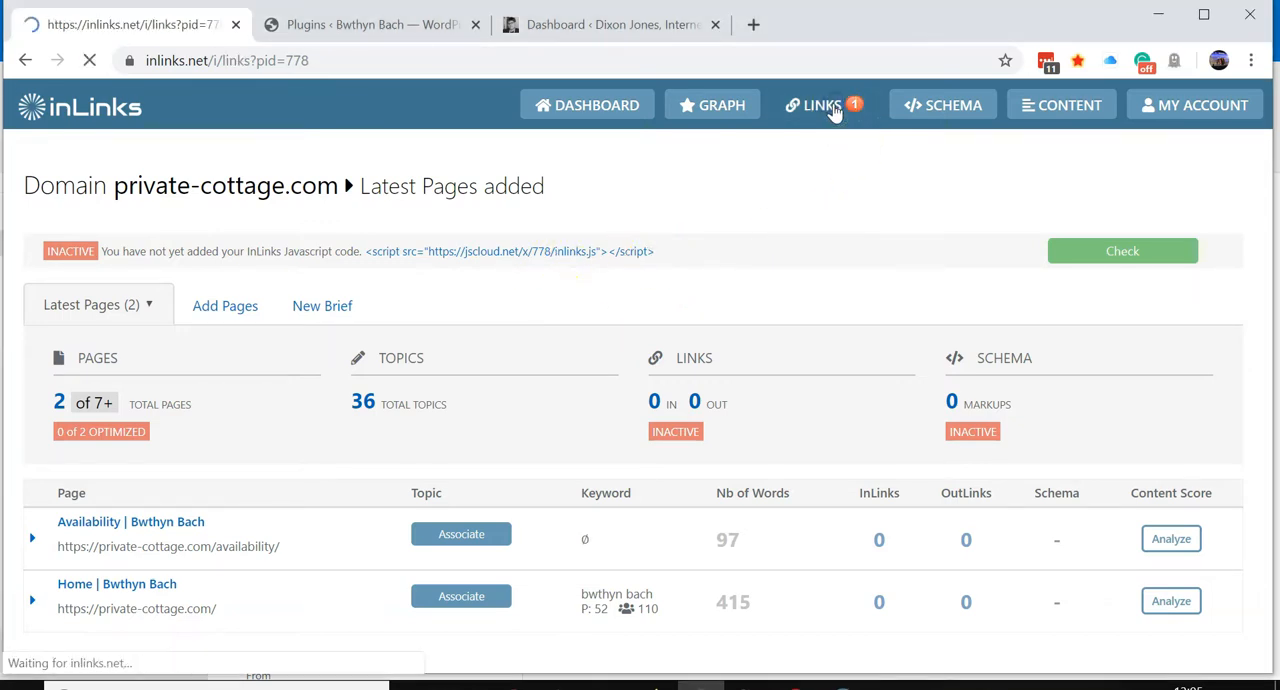
left_click(822, 105)
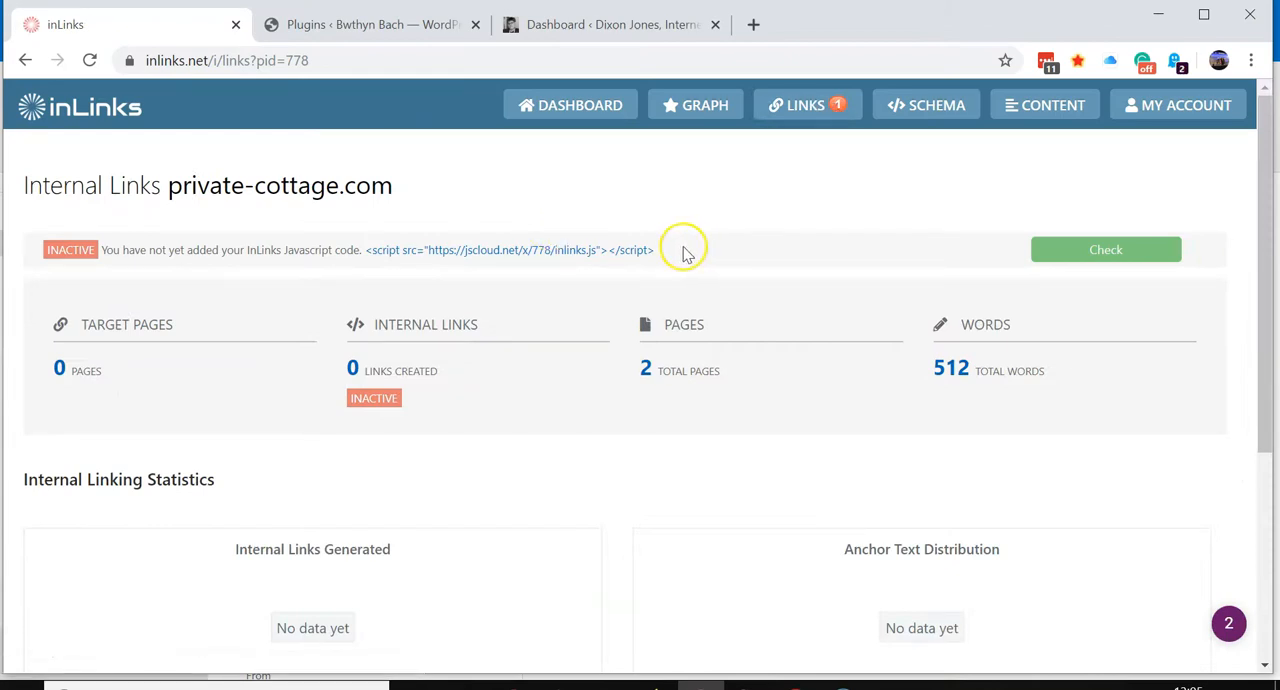
mouse_move(678, 258)
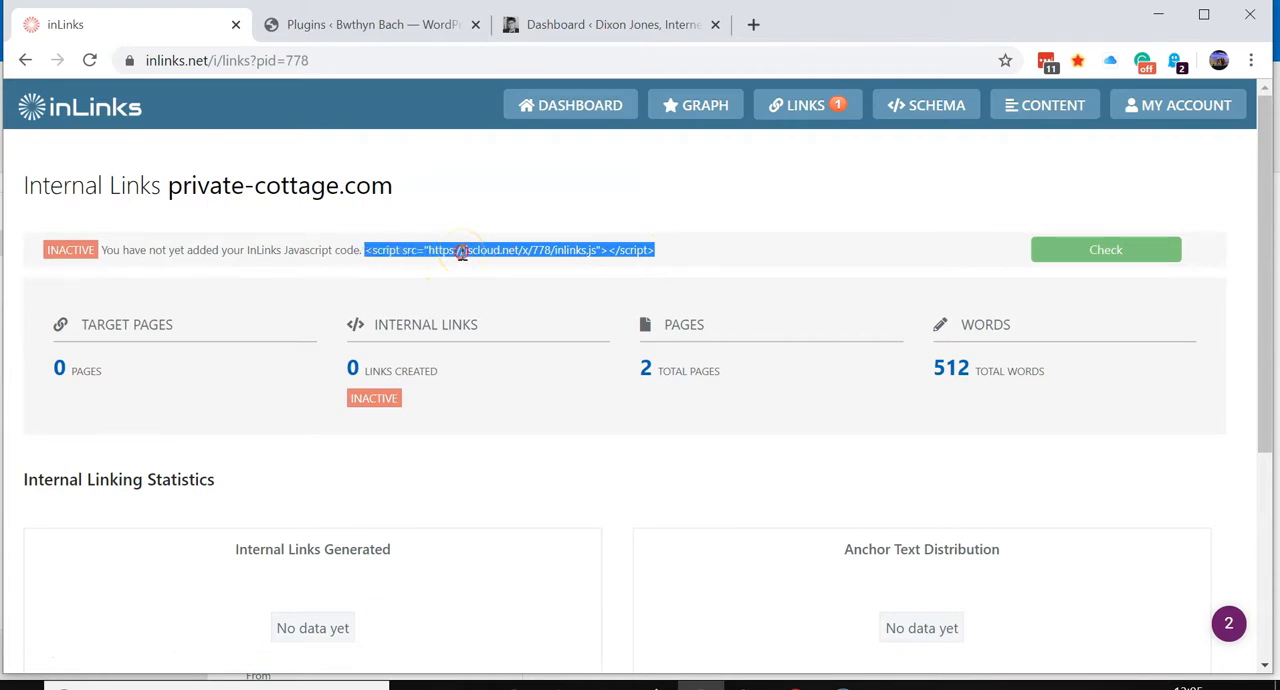
right_click(500, 250)
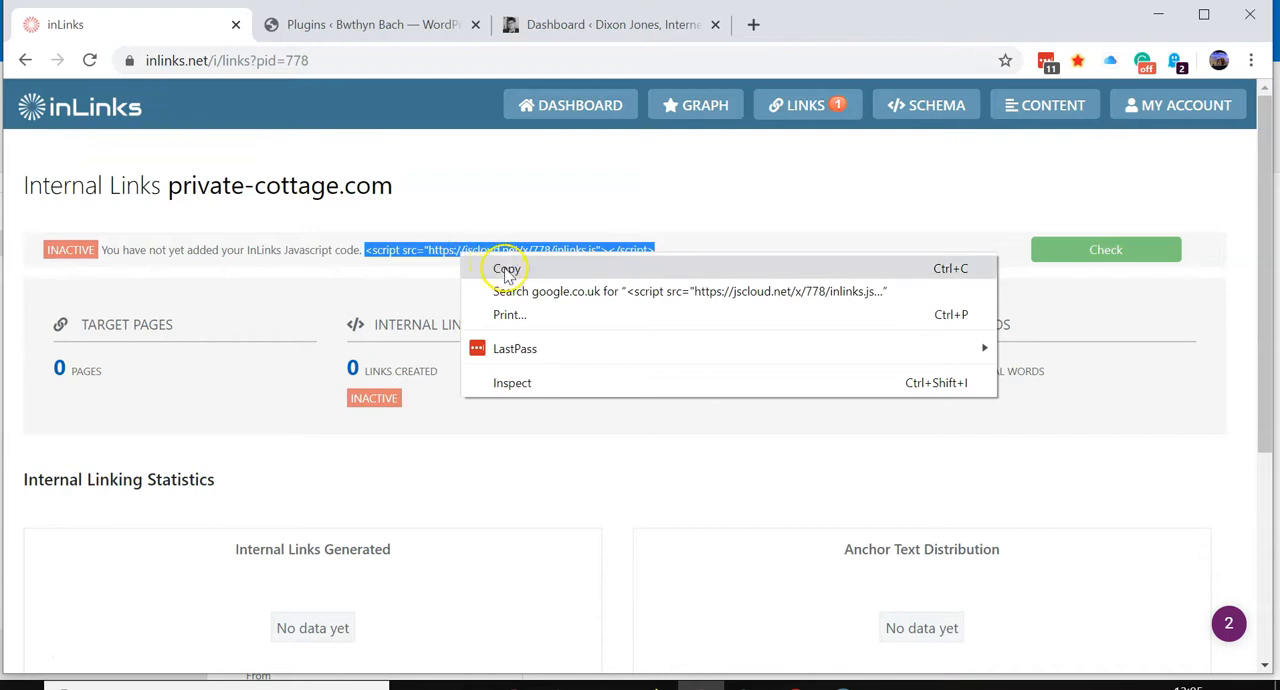
left_click(507, 268)
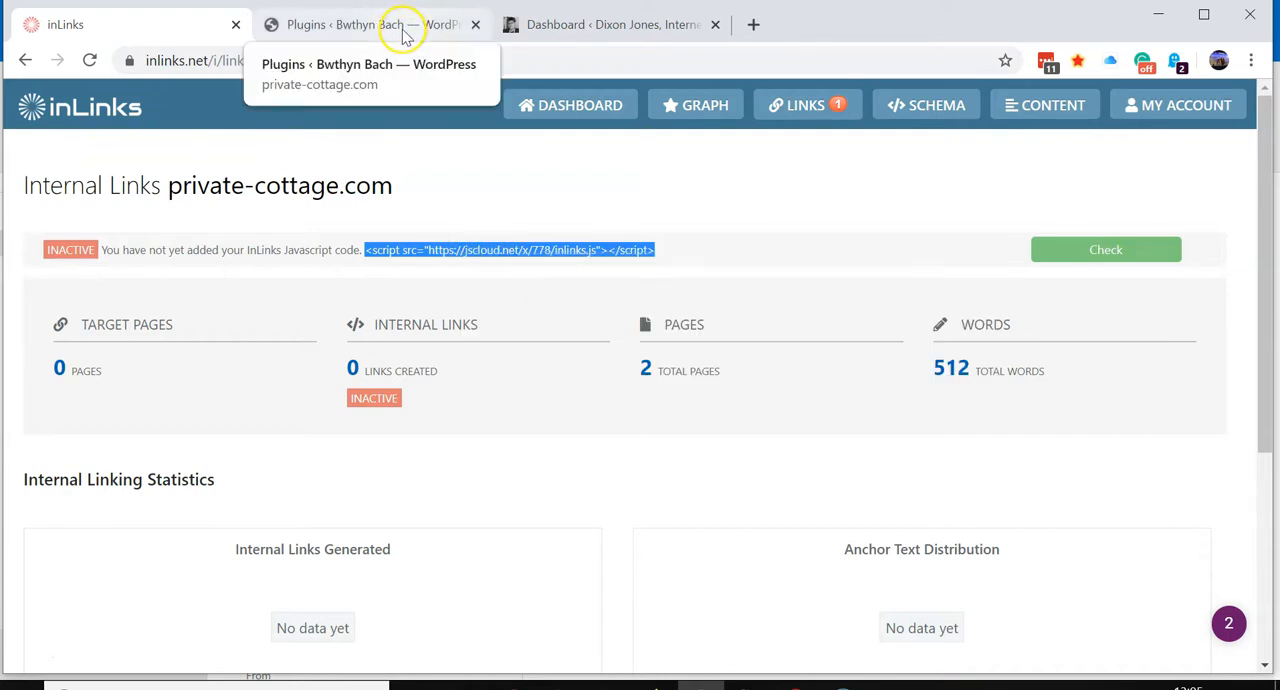
Search plugins for 'footer' and install Insert Headers and Footers by WPBeginner
left_click(370, 24)
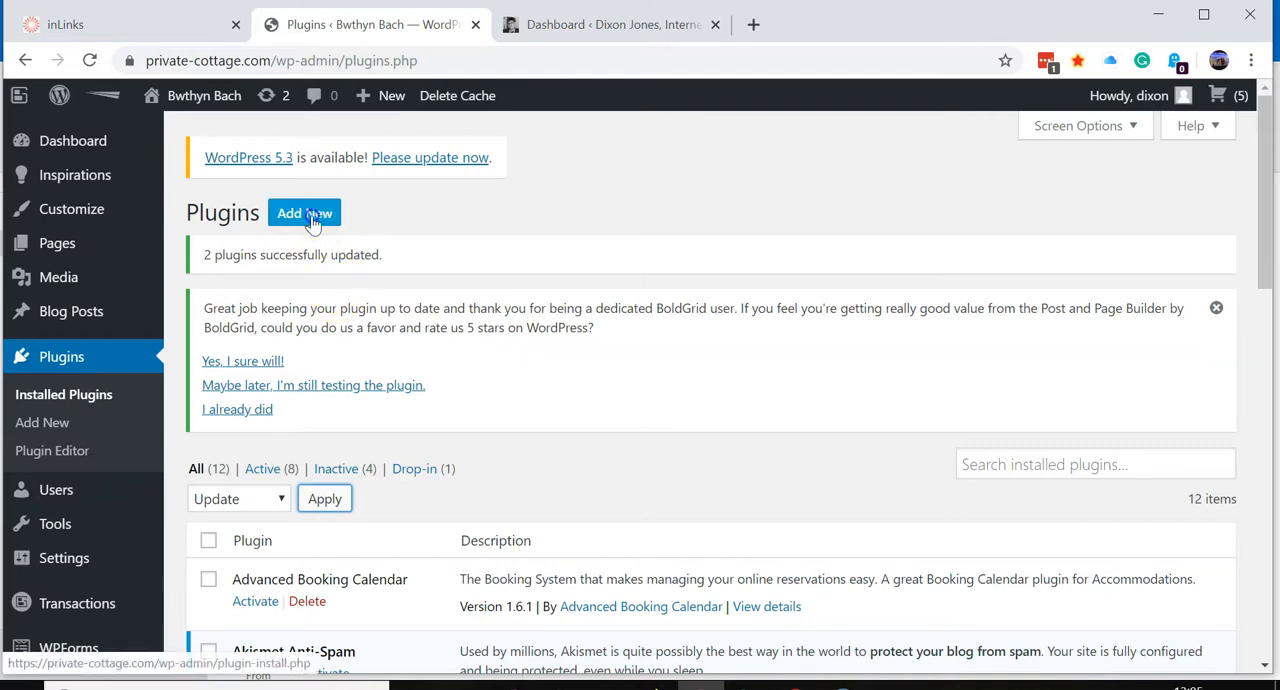
left_click(304, 213)
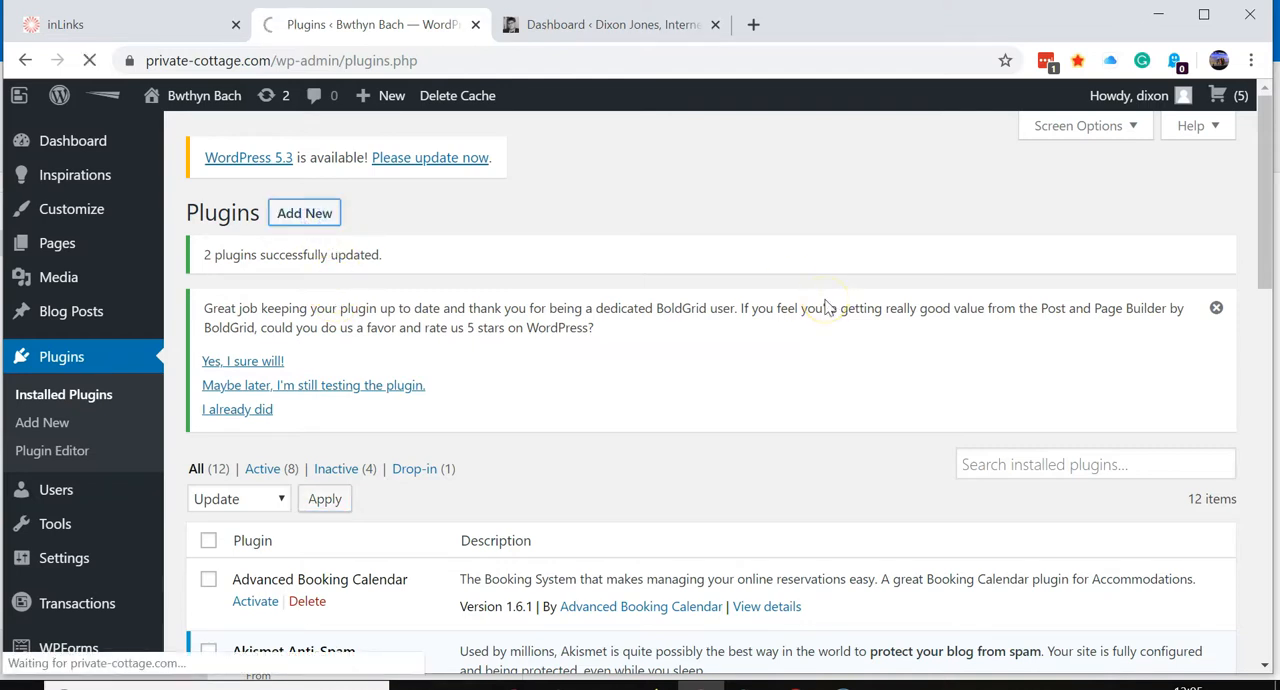
mouse_move(640, 444)
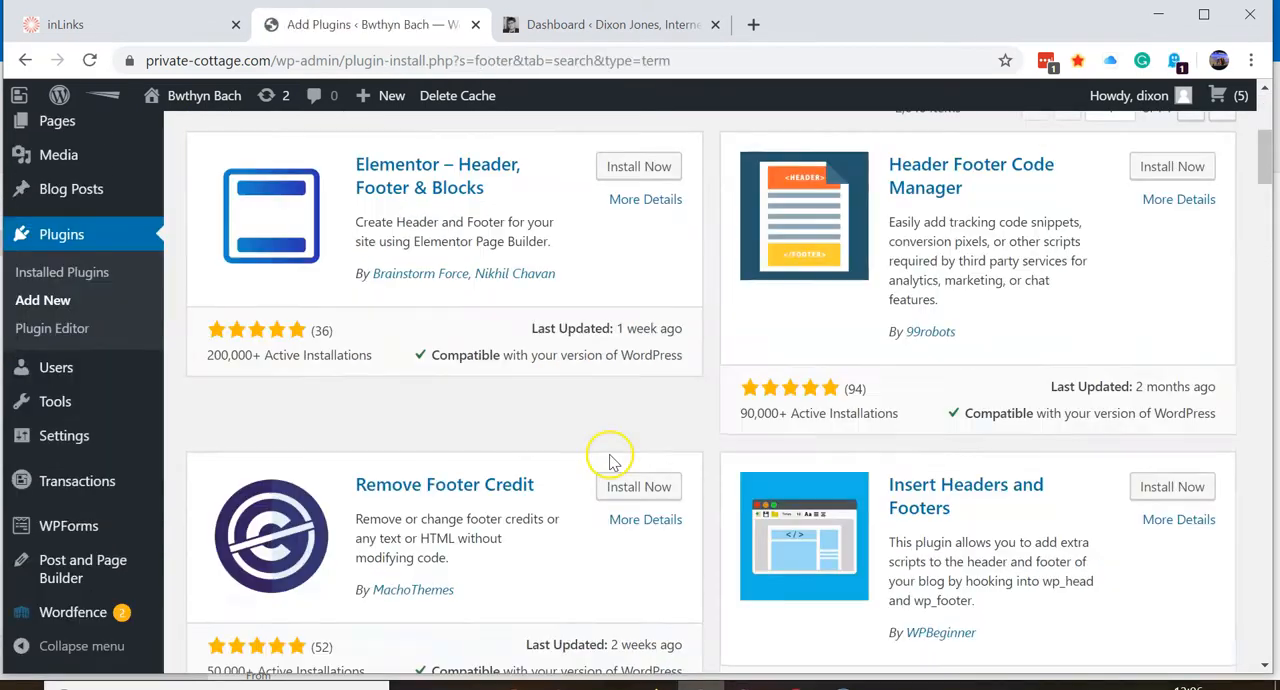
scroll("down", 3)
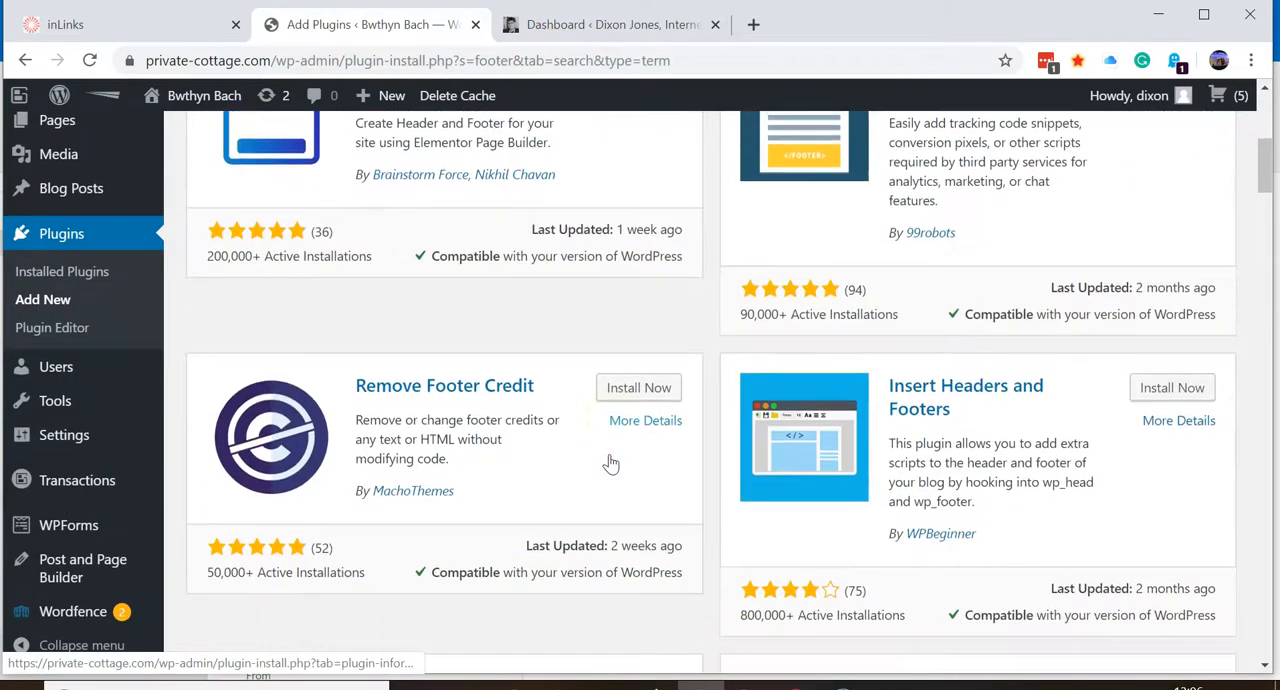
scroll("down", 3)
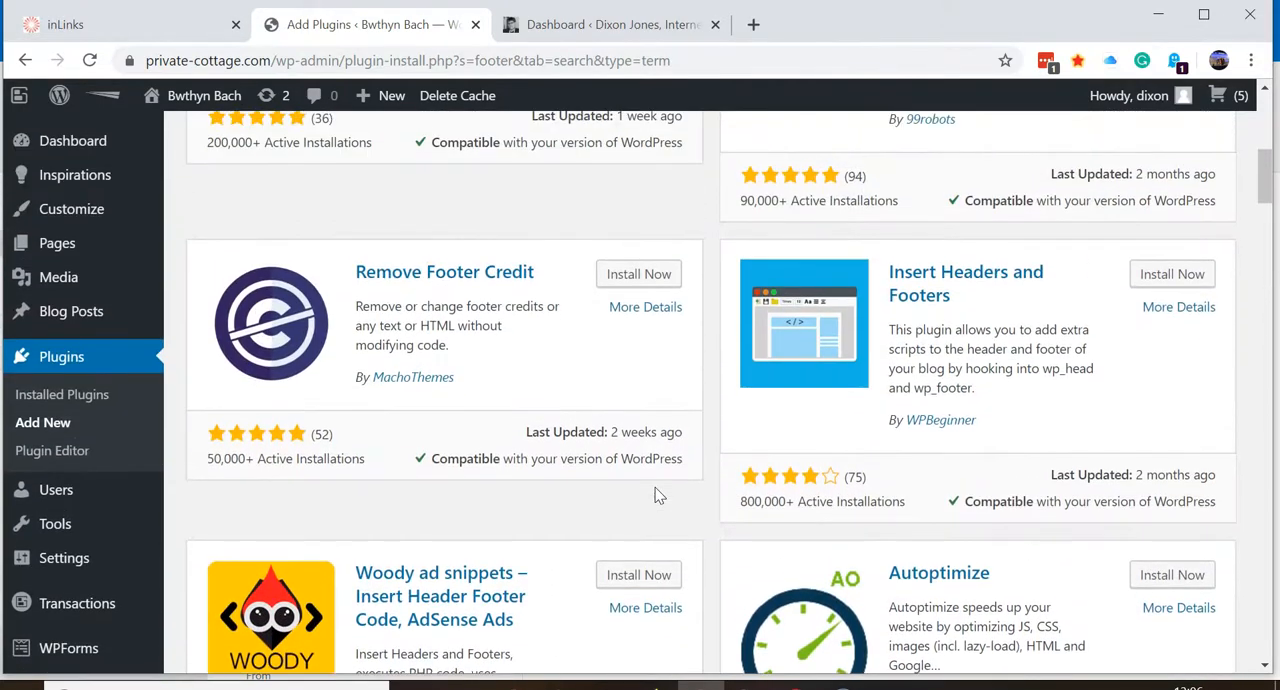
scroll("down", 3)
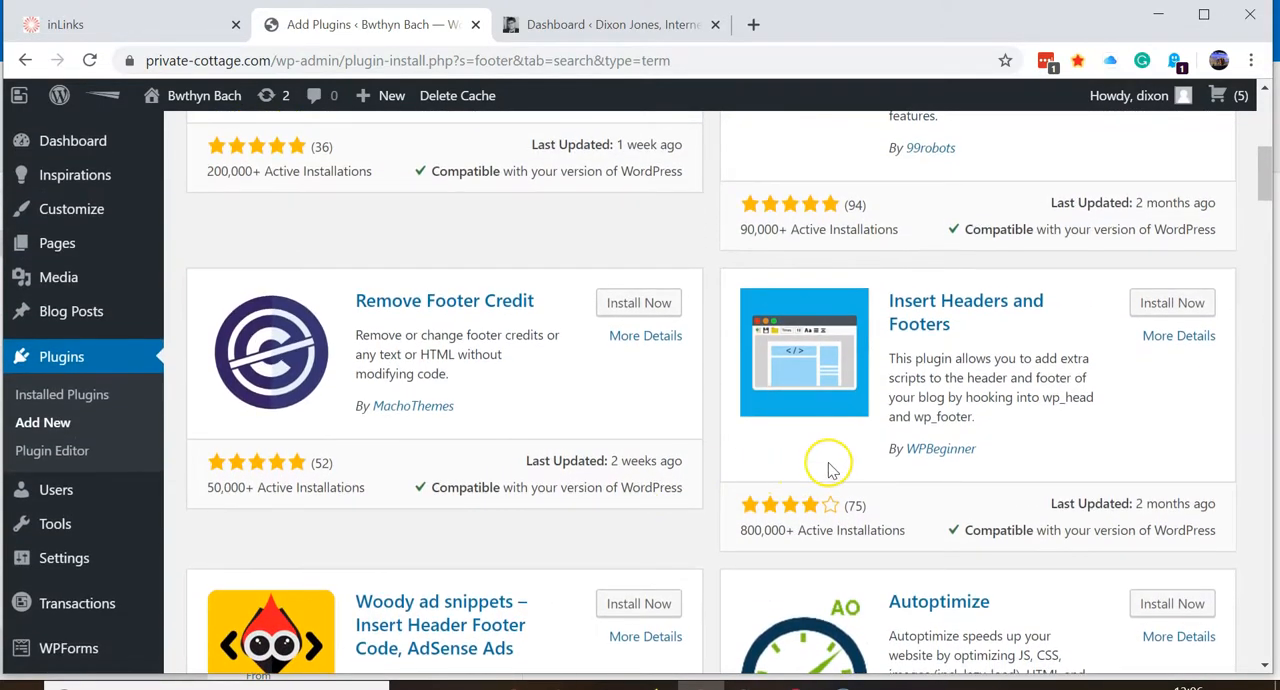
mouse_move(845, 498)
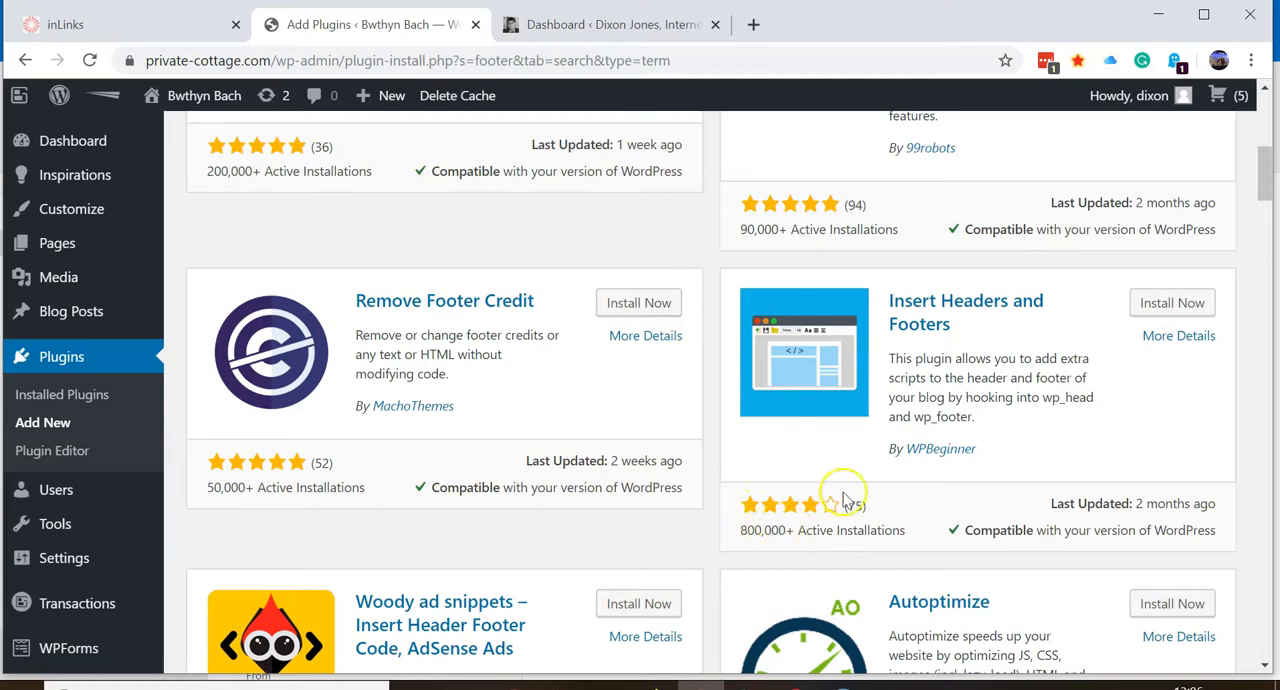
mouse_move(1018, 518)
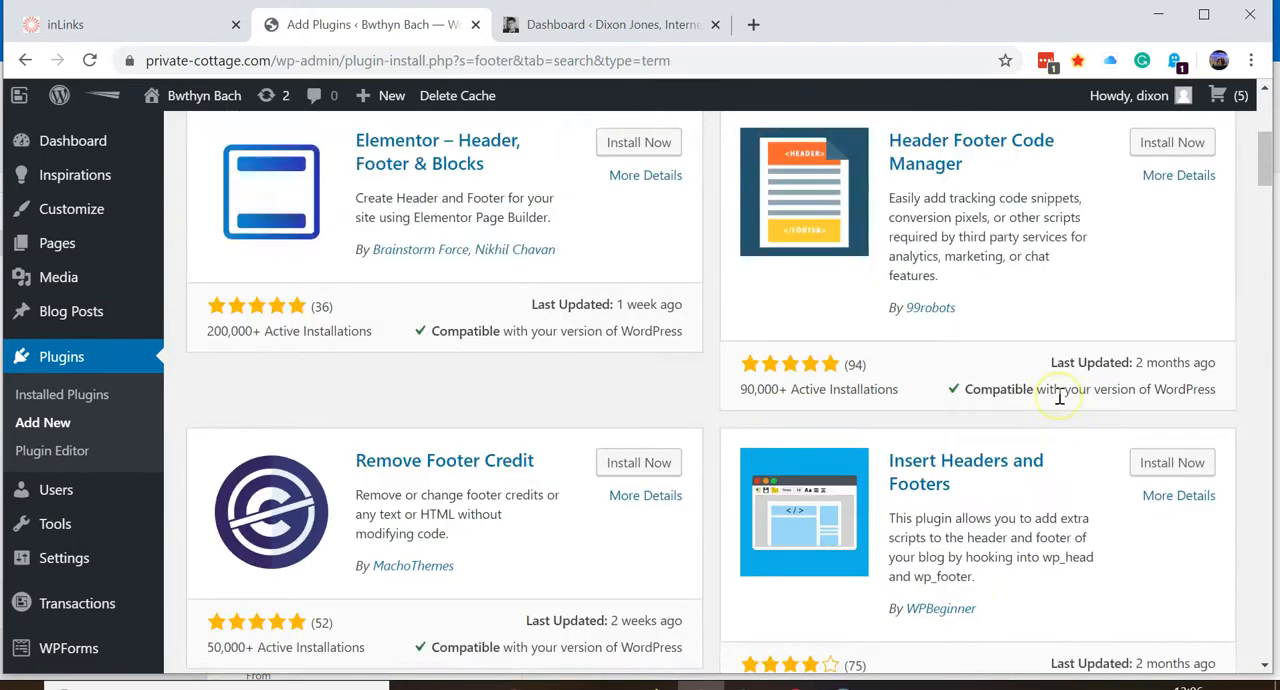
scroll("down", 3)
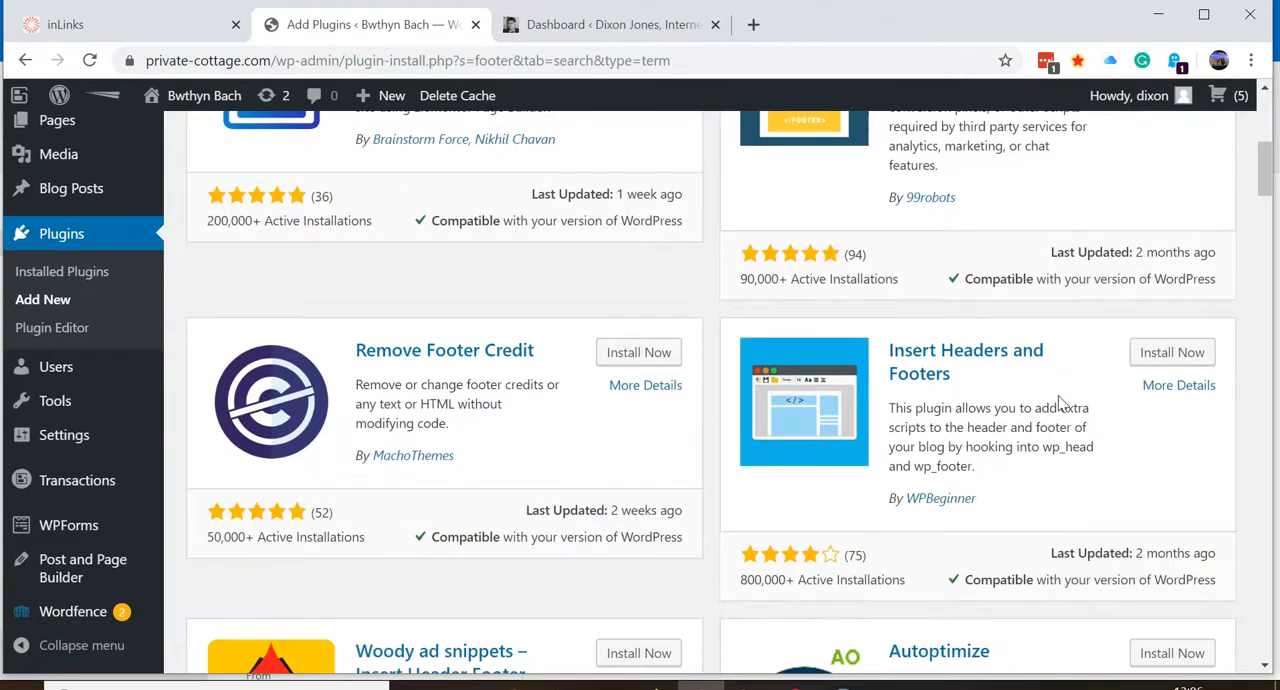
scroll("down", 3)
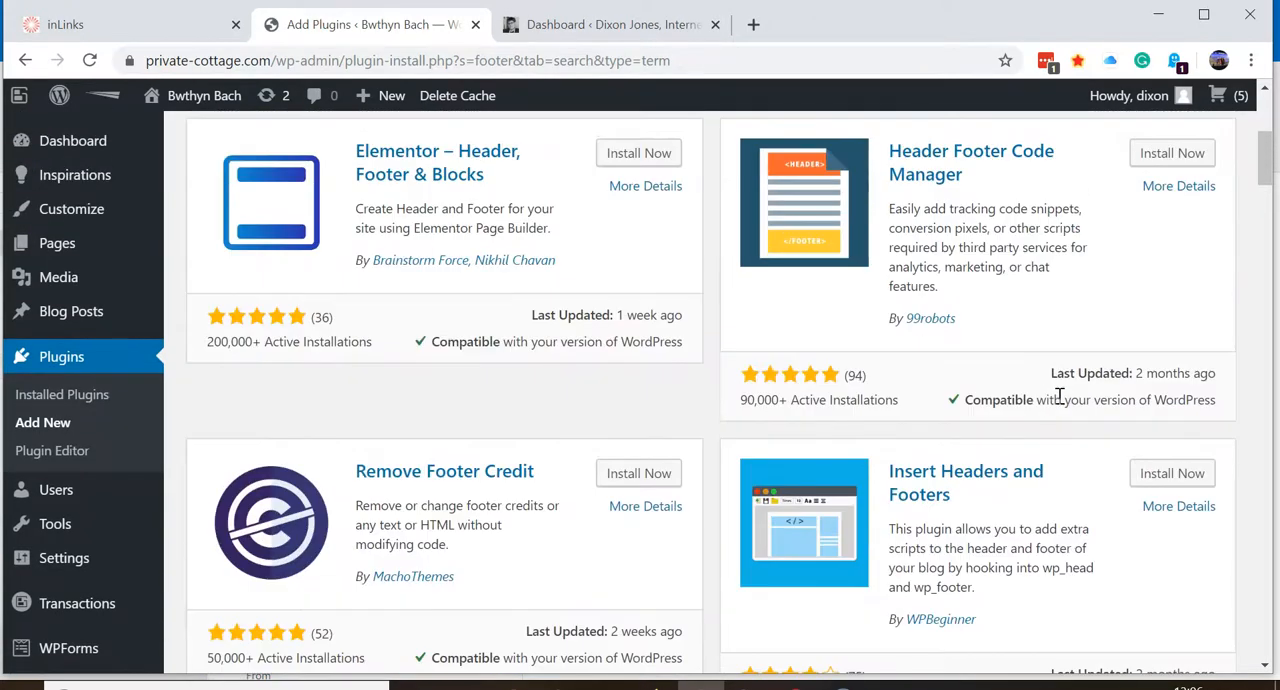
mouse_move(965, 471)
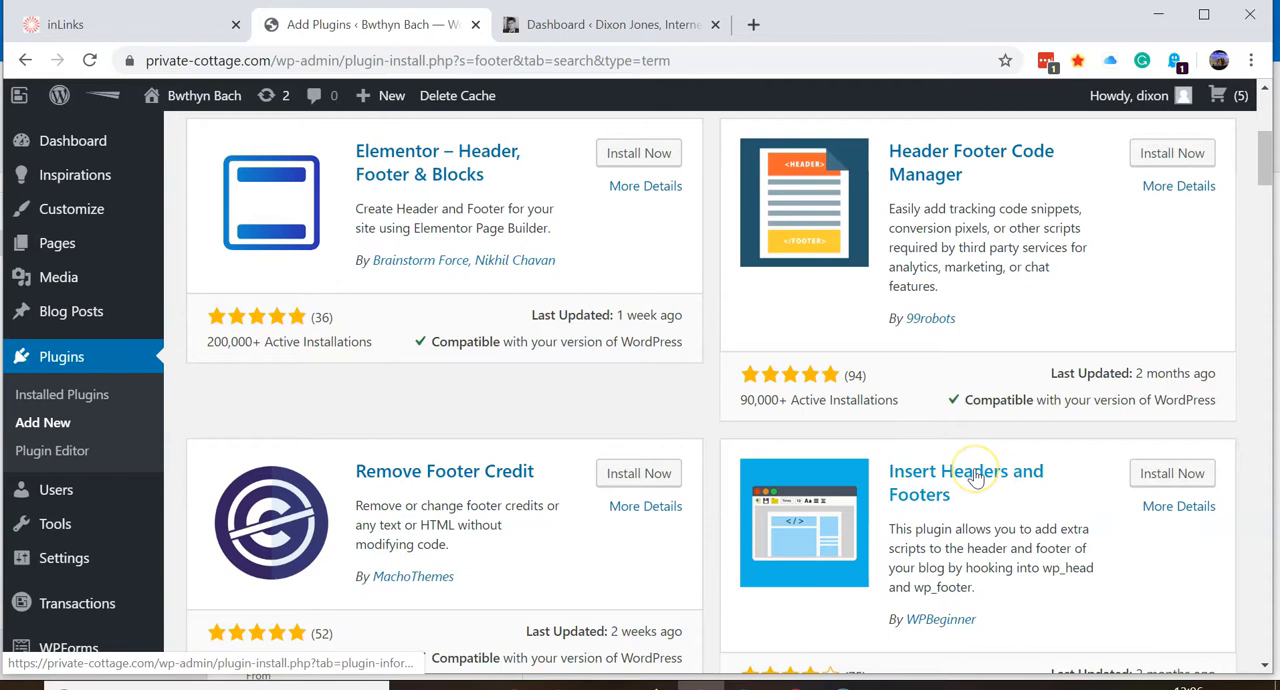
scroll("down", 3)
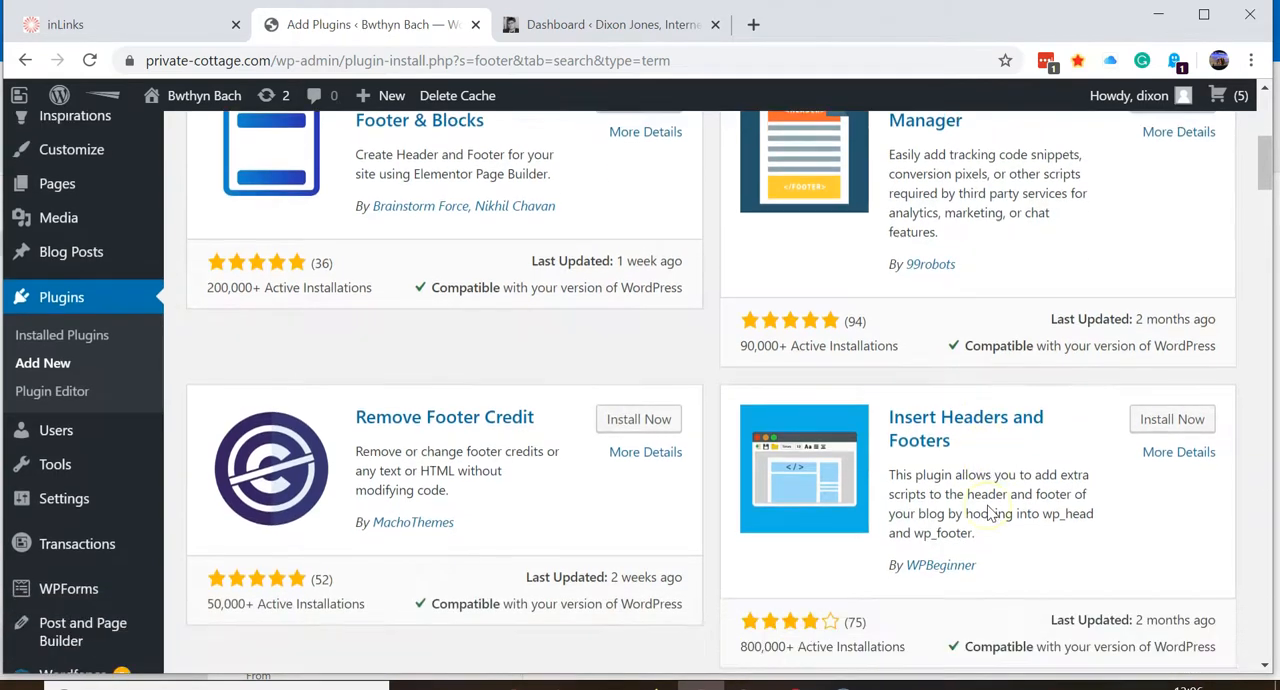
scroll("down", 3)
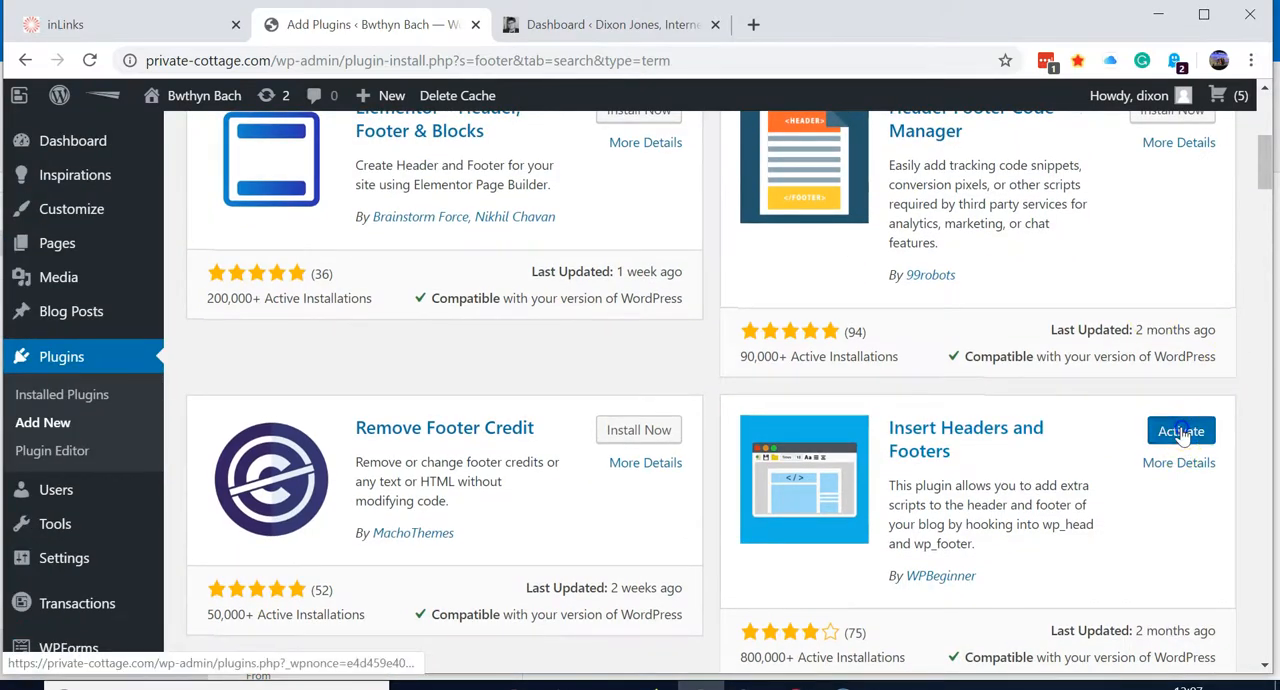
Activate Insert Headers and Footers and go to its settings page from the thank-you notice
left_click(1180, 430)
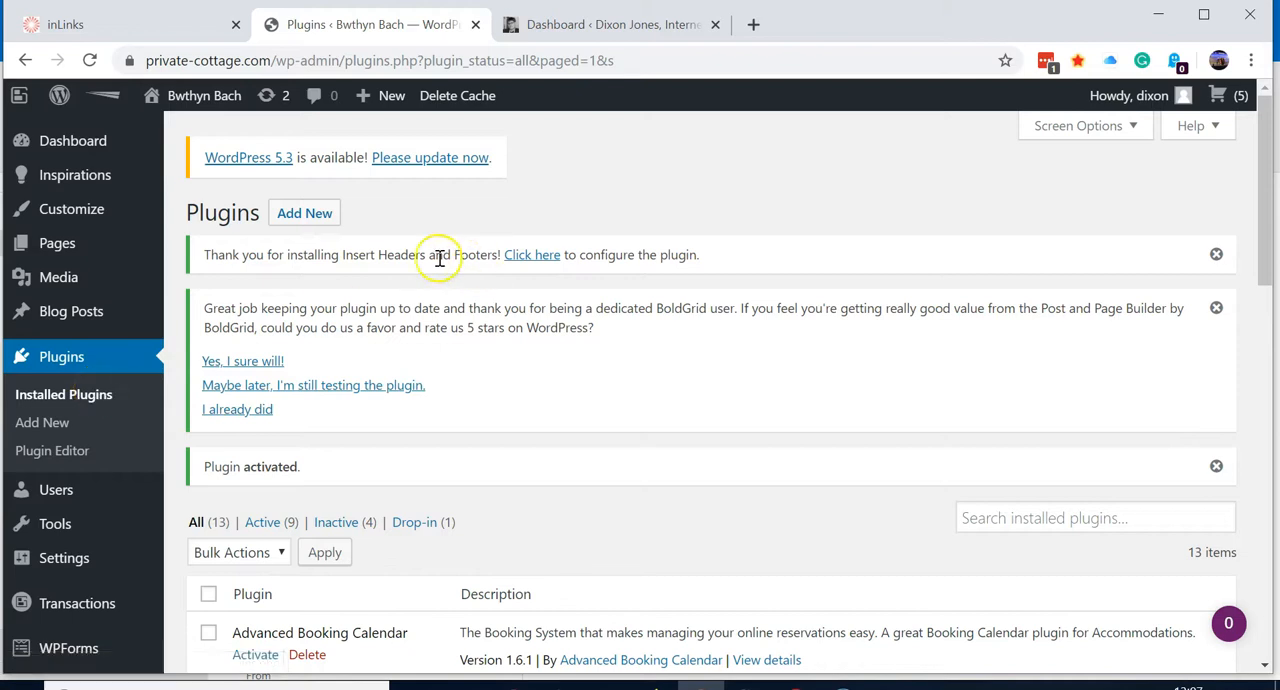
left_click(532, 254)
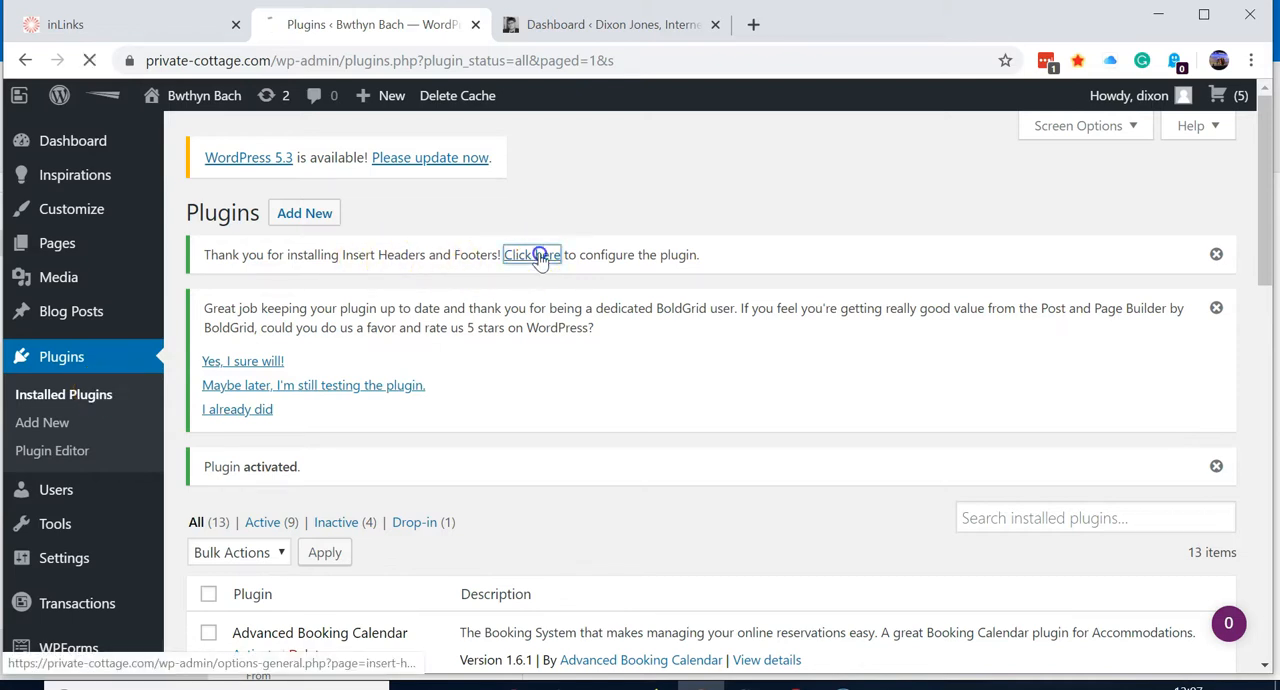
left_click(532, 254)
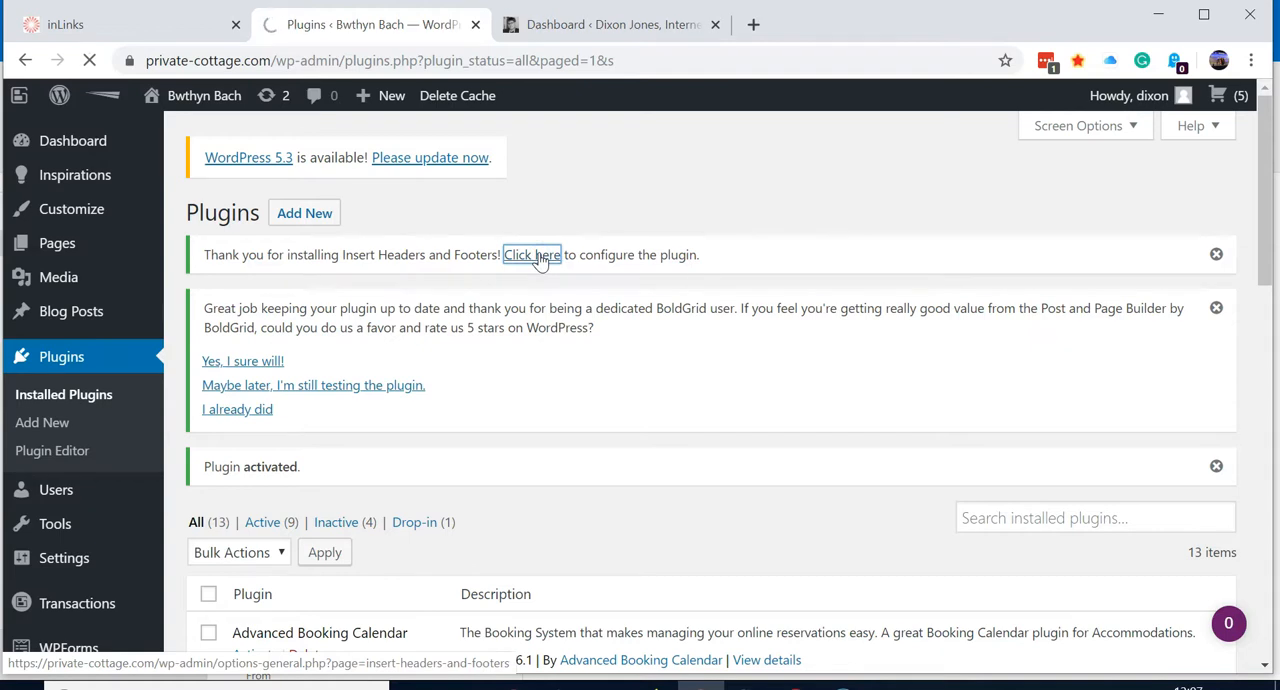
left_click(531, 254)
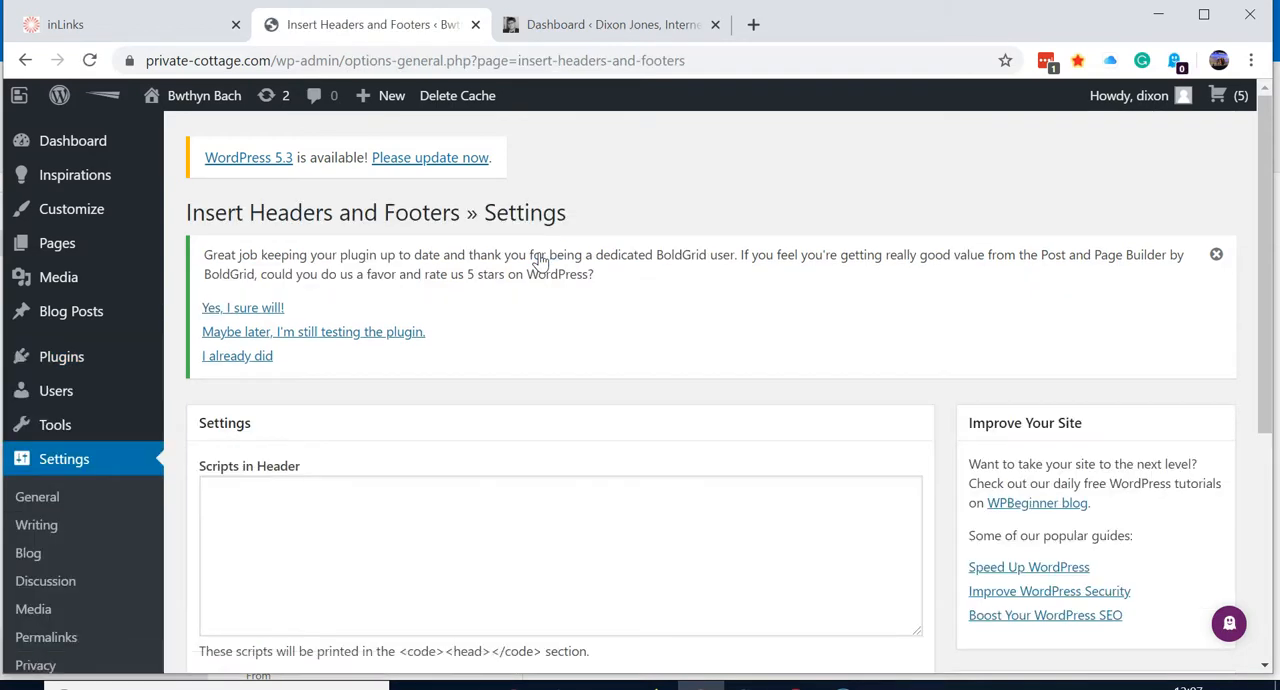
Paste the inlinks.js script tag into Scripts in Footer and save the settings
scroll("down", 3)
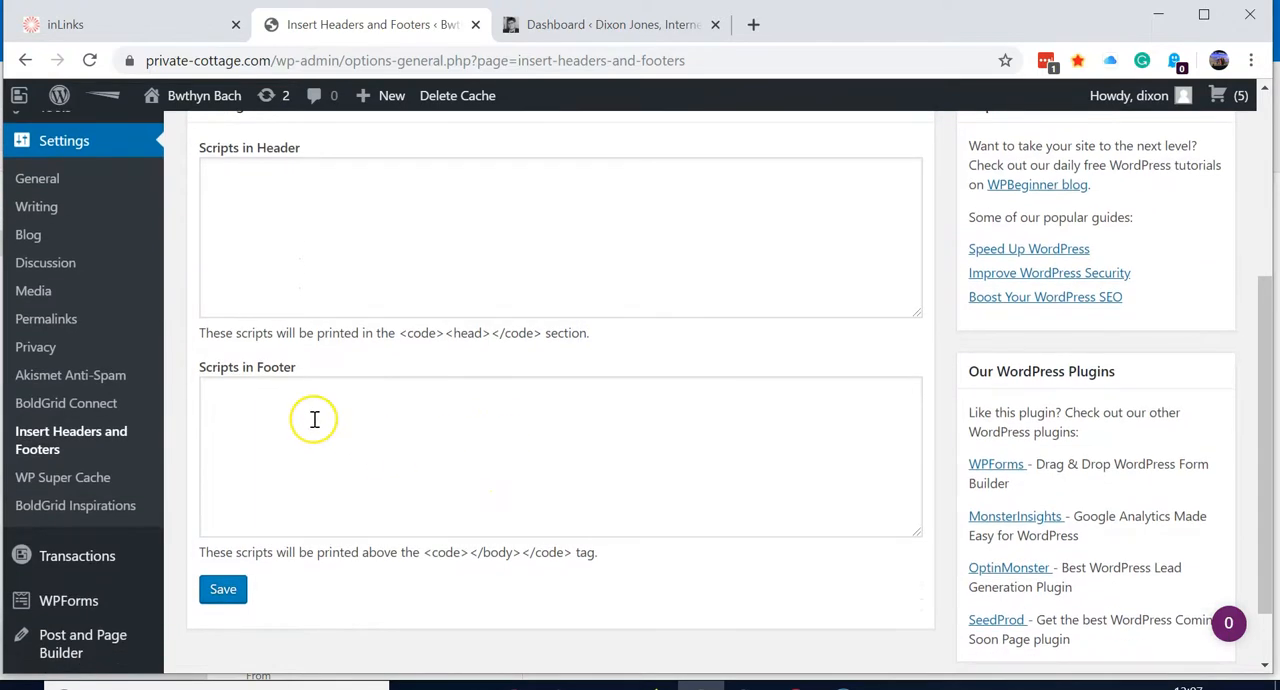
type("<script src=\"https://jscloud.net/x/778/inlinks.js\"></script>")
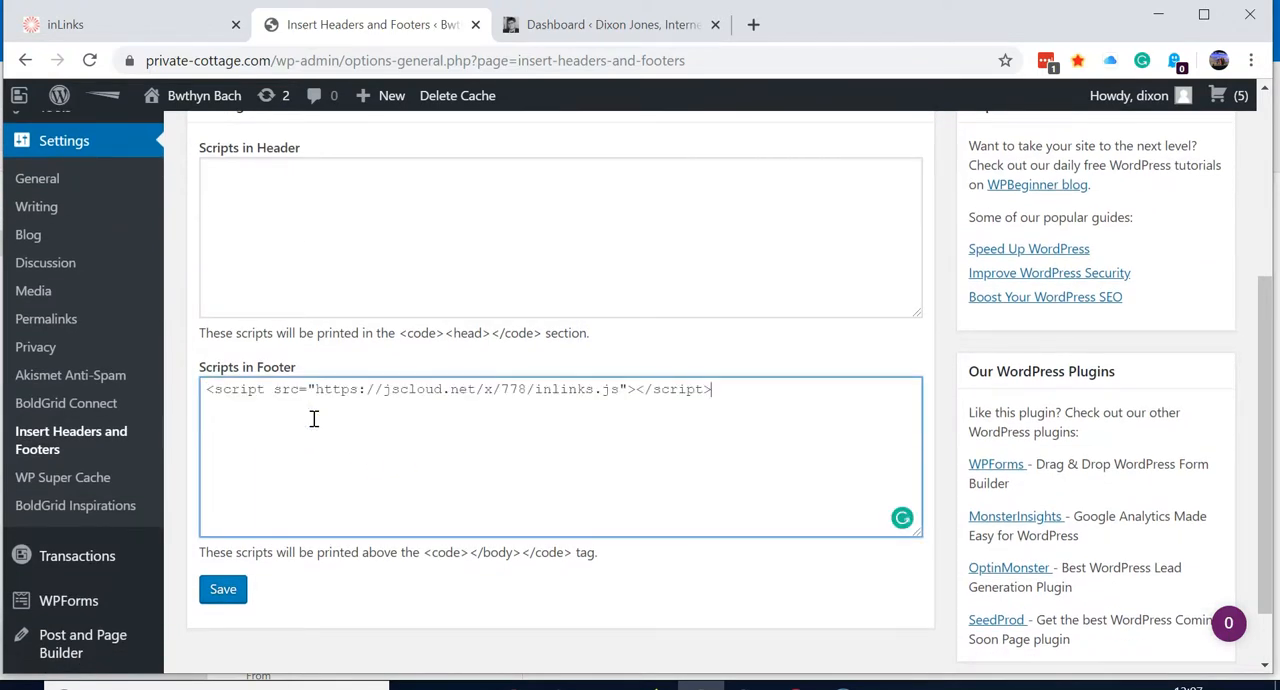
left_click(223, 589)
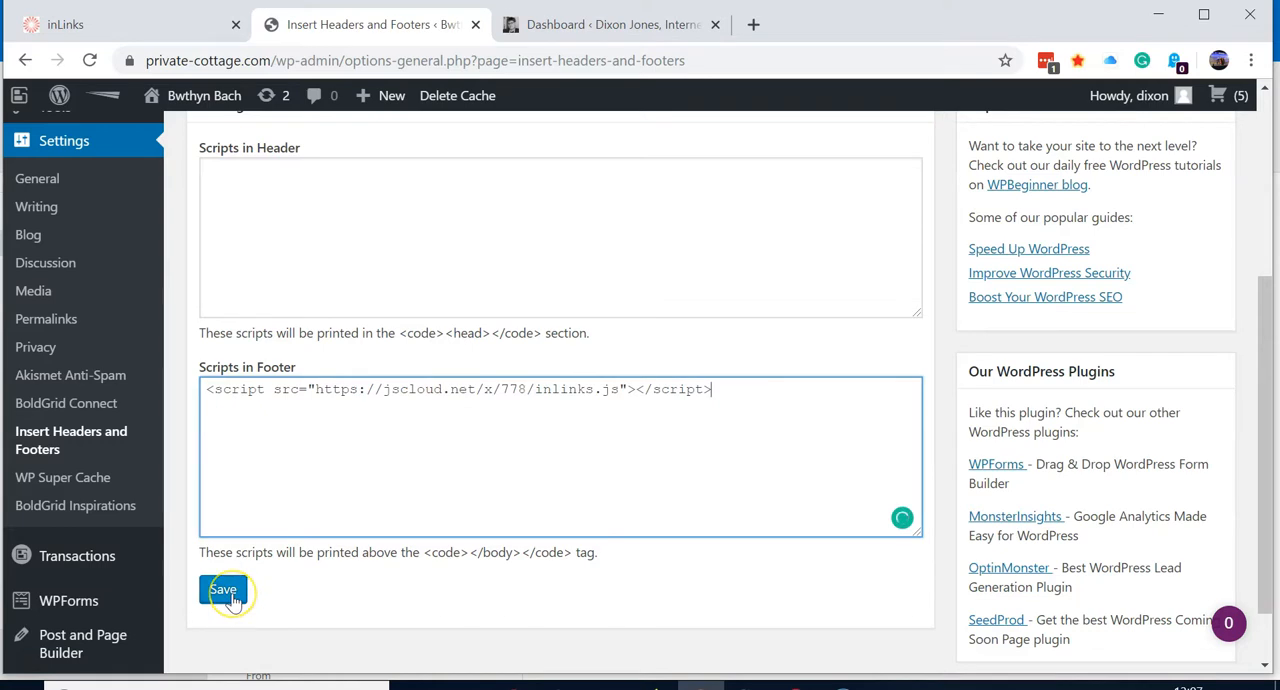
left_click(223, 589)
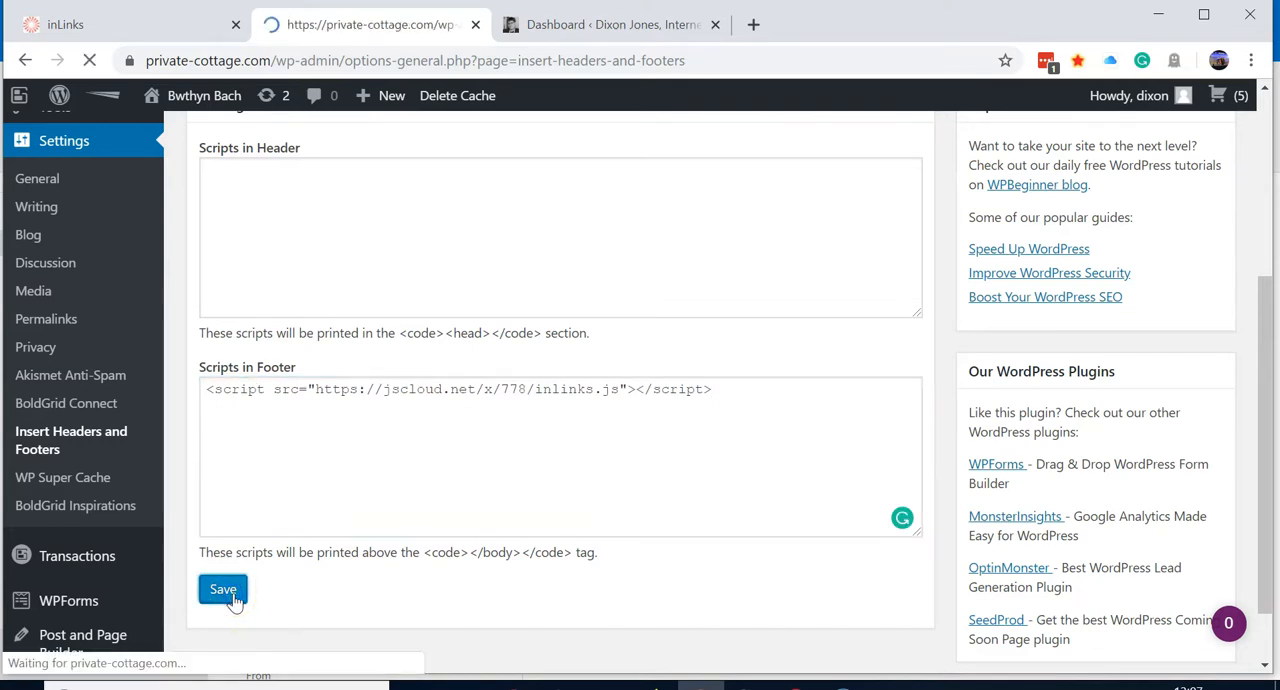
left_click(222, 589)
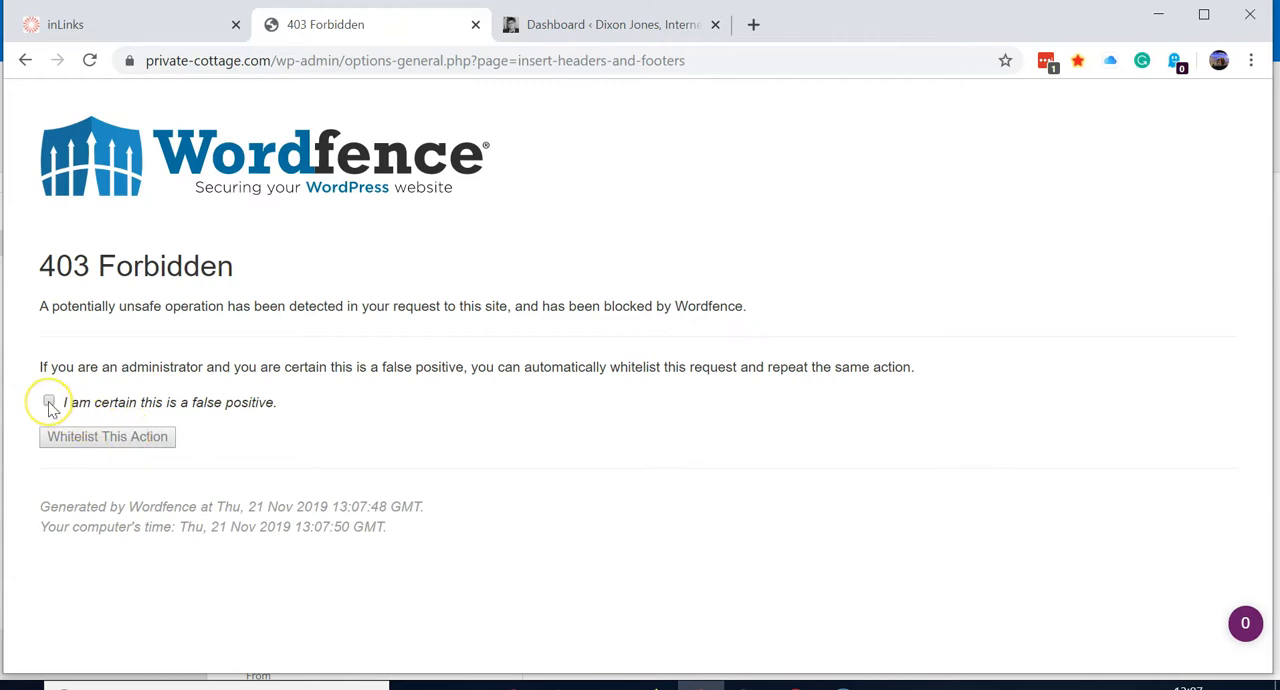
Whitelist the blocked save as a Wordfence false positive and resubmit the footer settings
left_click(48, 401)
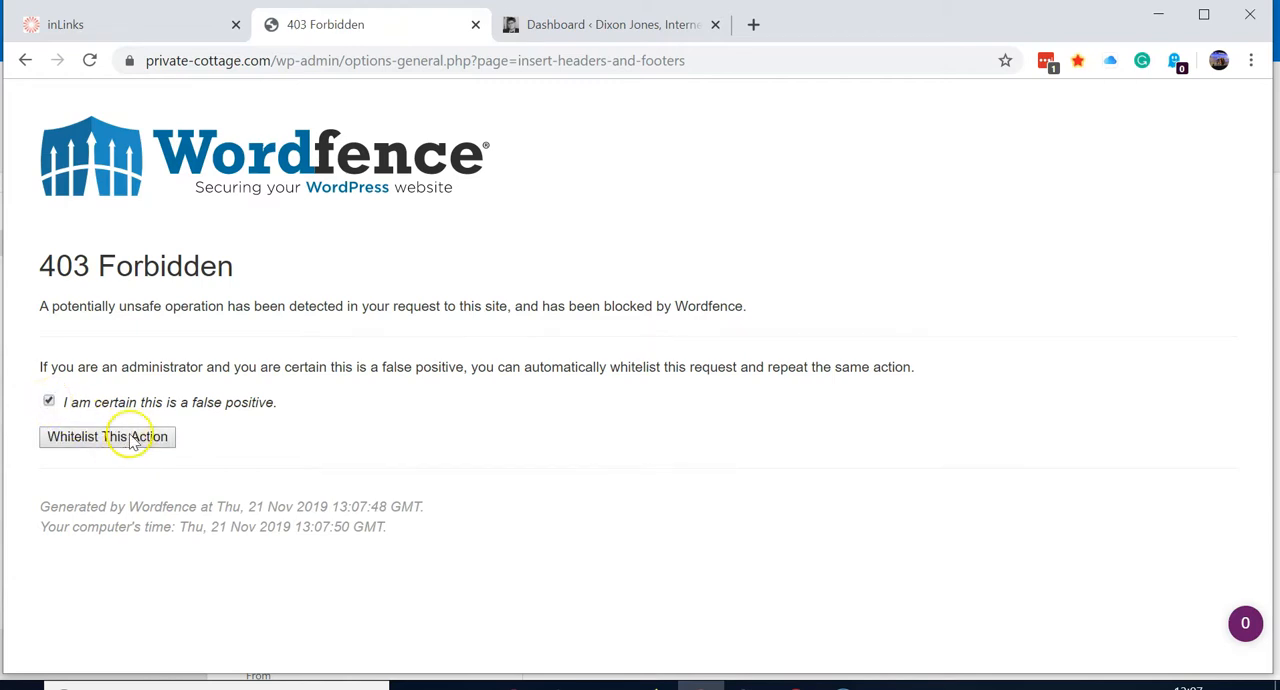
left_click(104, 437)
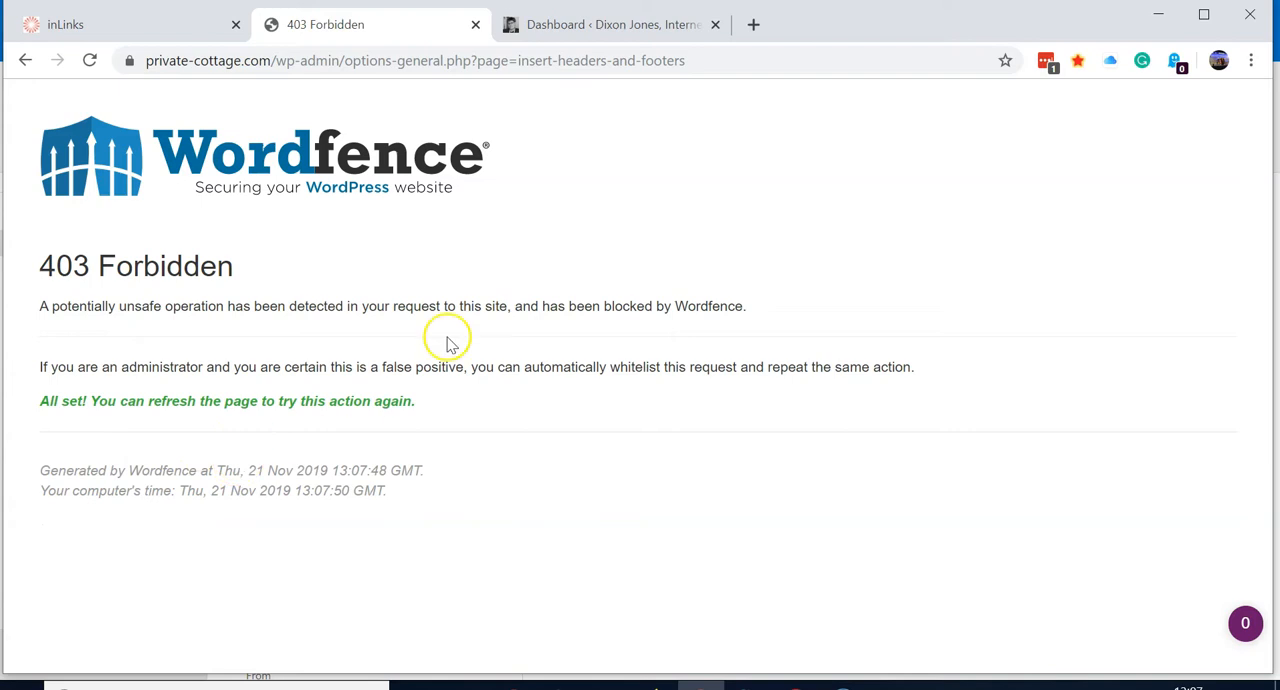
left_click(90, 60)
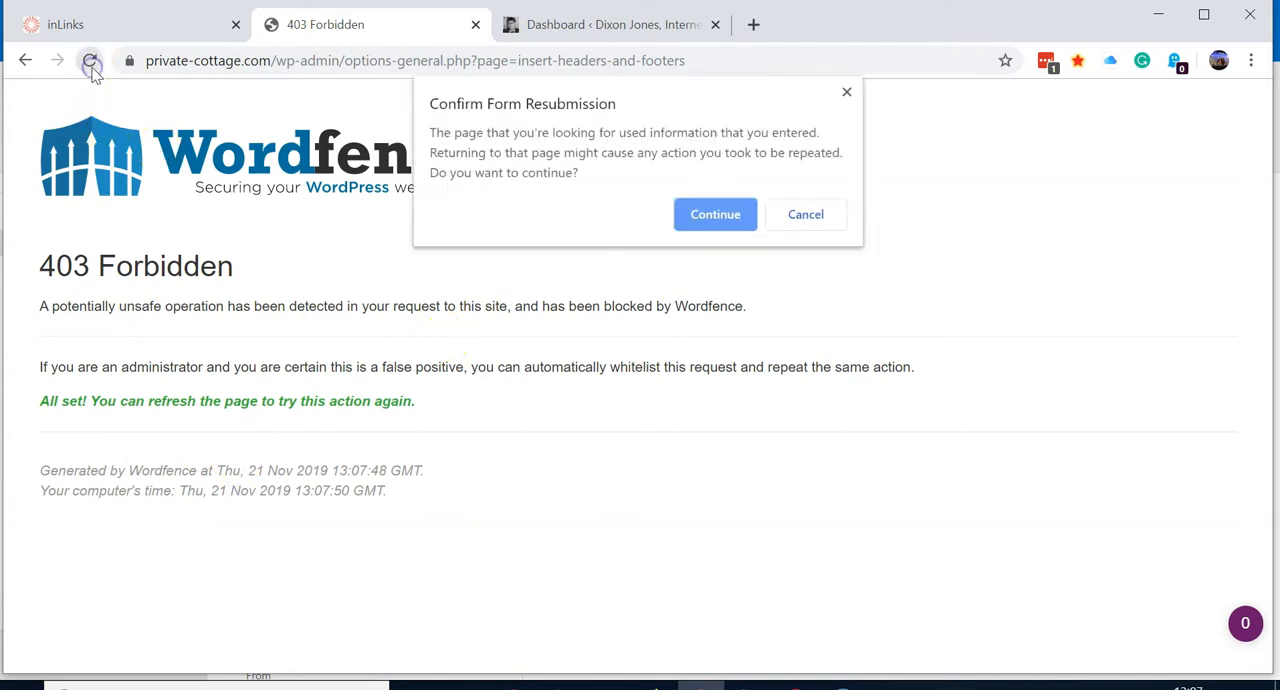
left_click(715, 214)
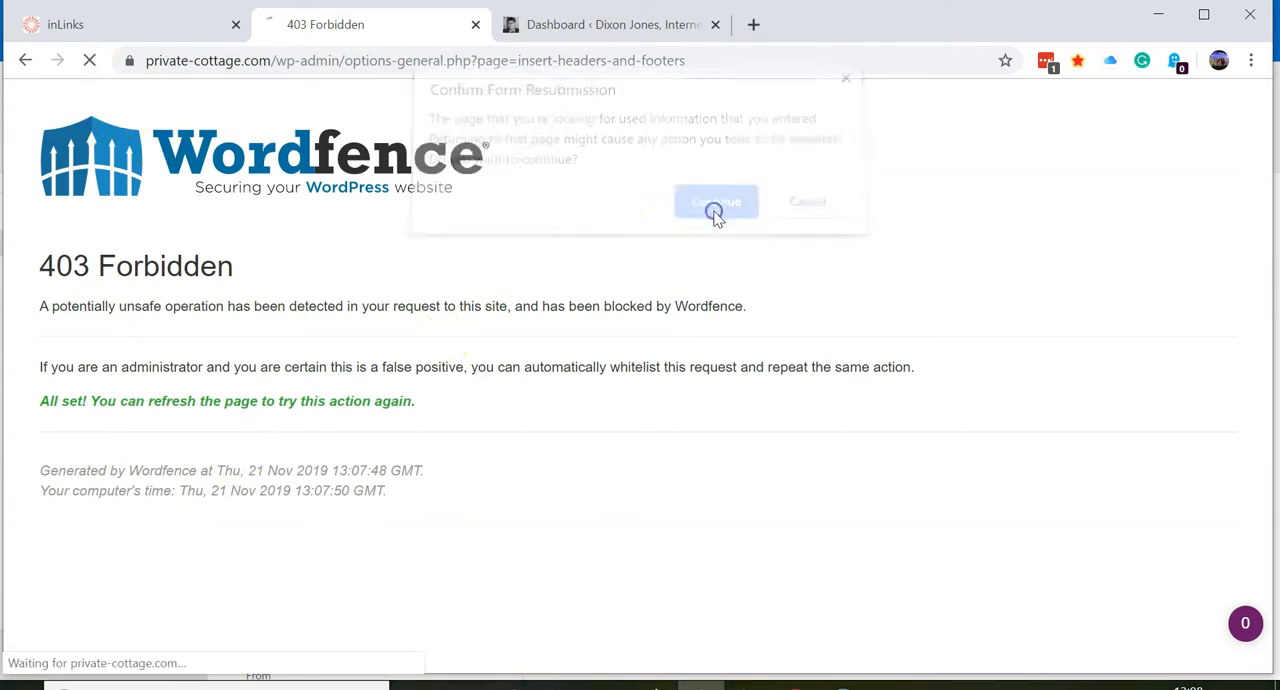
left_click(715, 201)
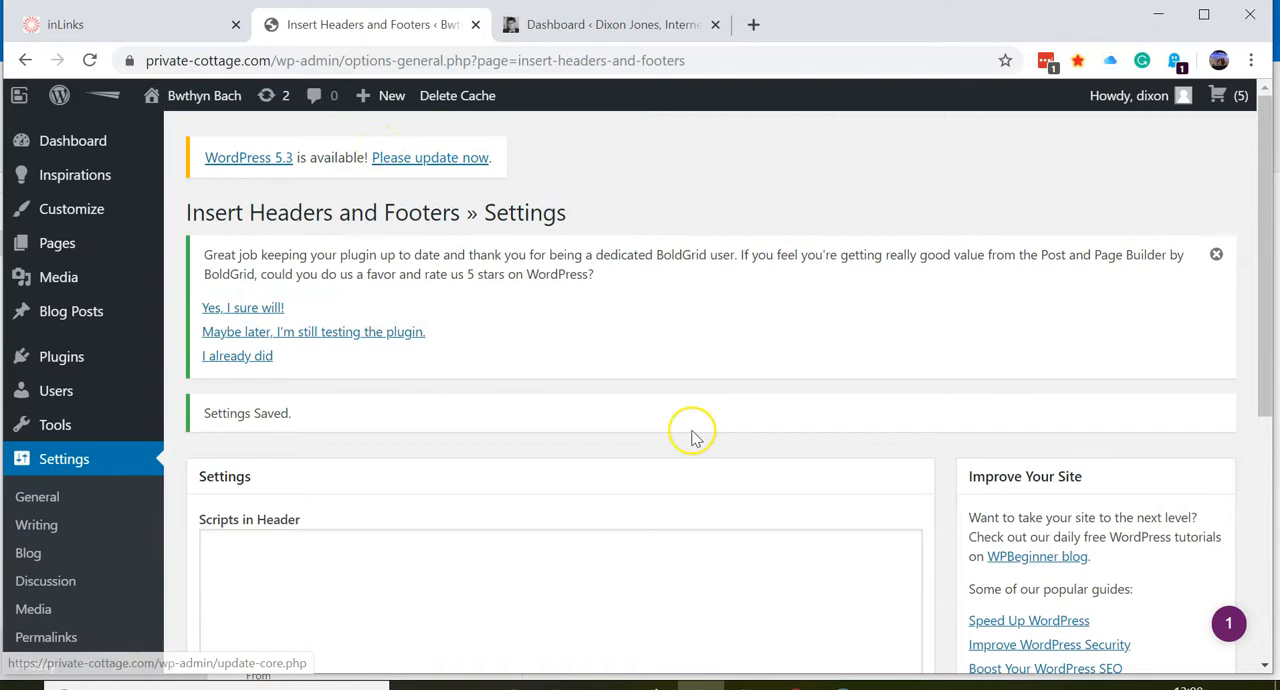
scroll("down", 3)
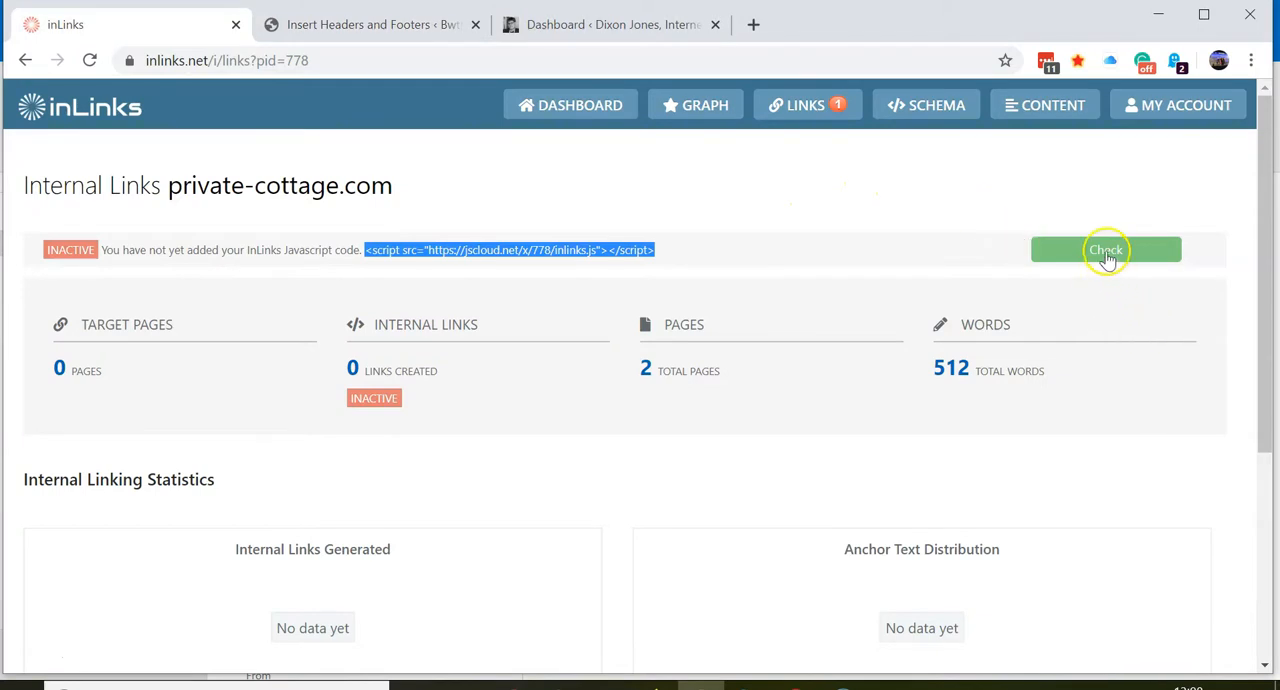
Run the inLinks Check on the private-cottage.com script code
left_click(1106, 249)
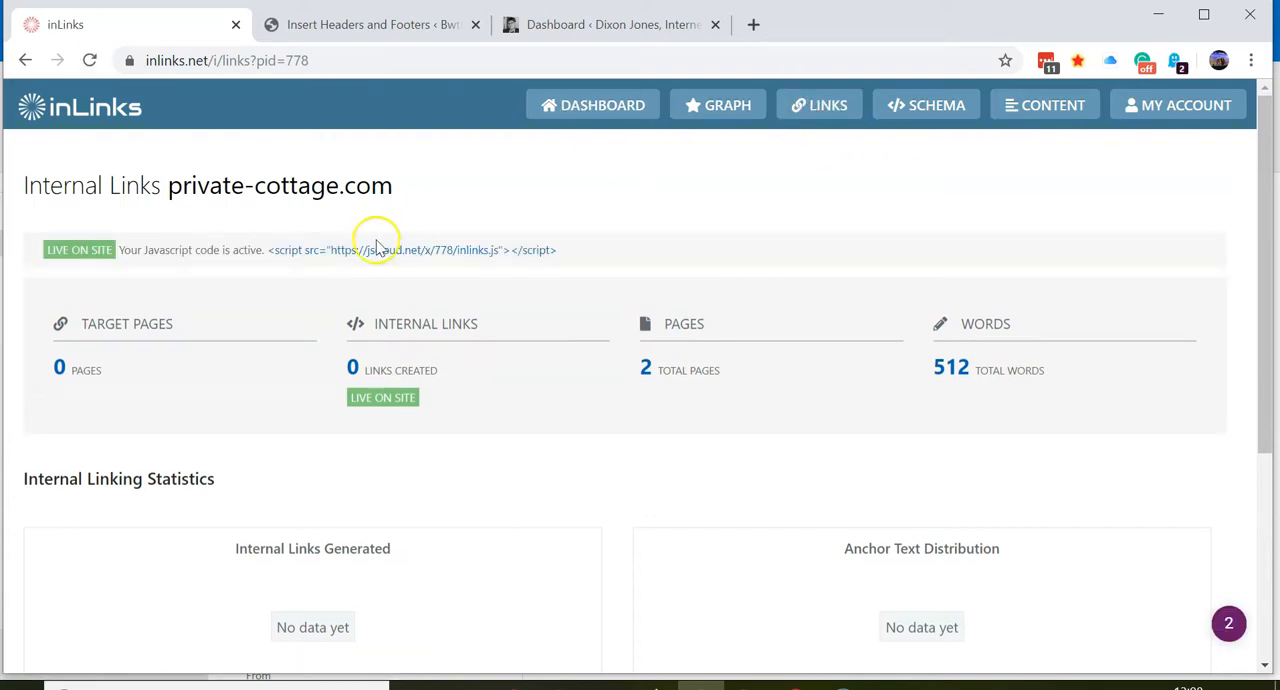
mouse_move(607, 252)
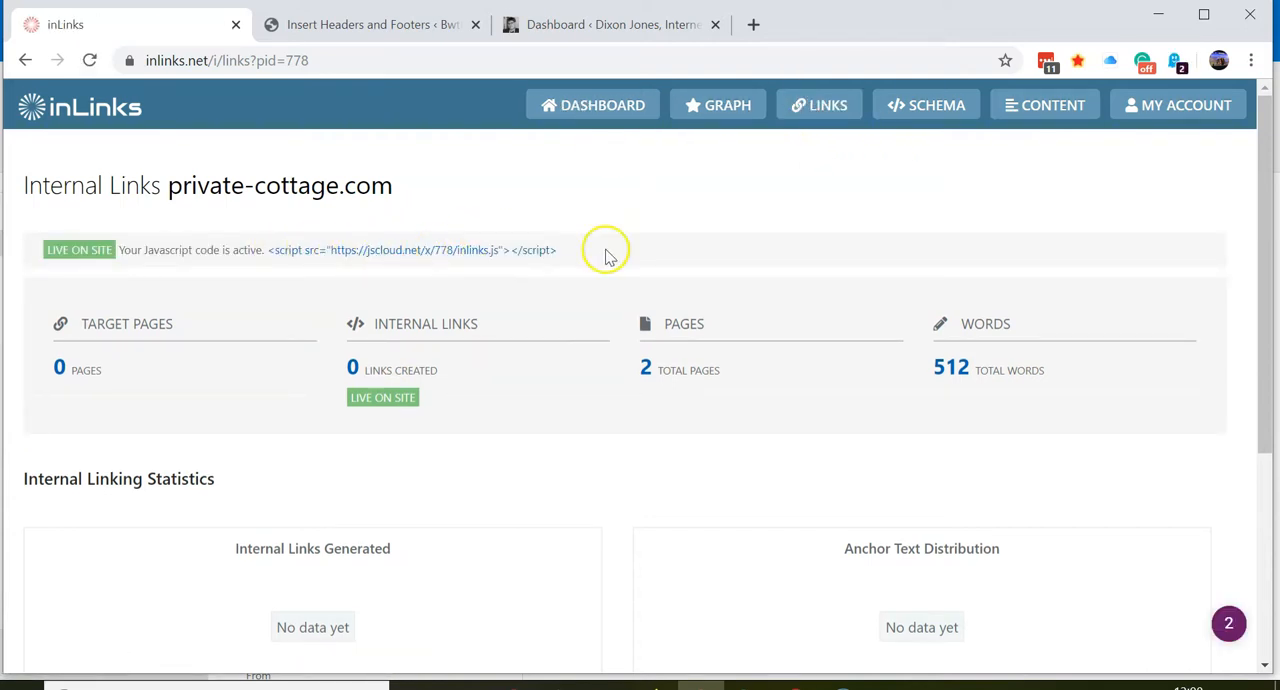